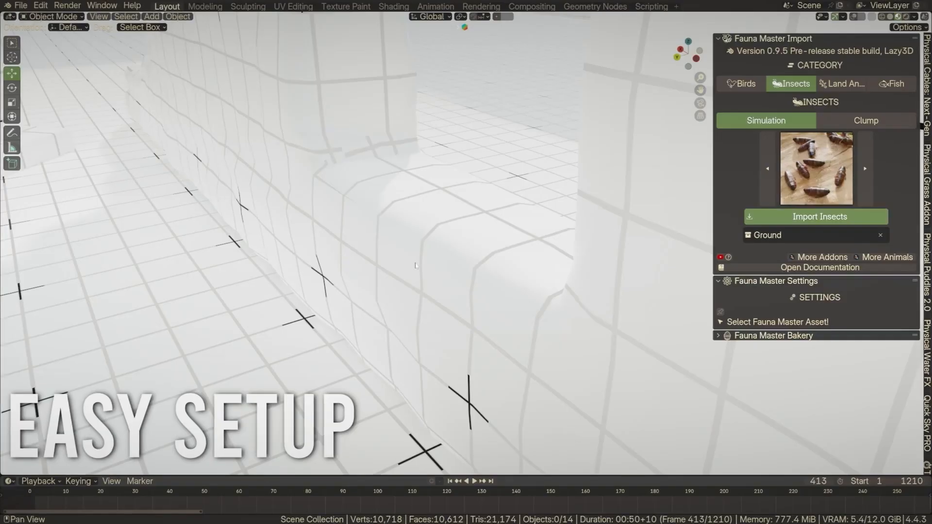
Import the Fauna Master insects onto the ground and switch them from Only Crawling to Only Flying
click(819, 216)
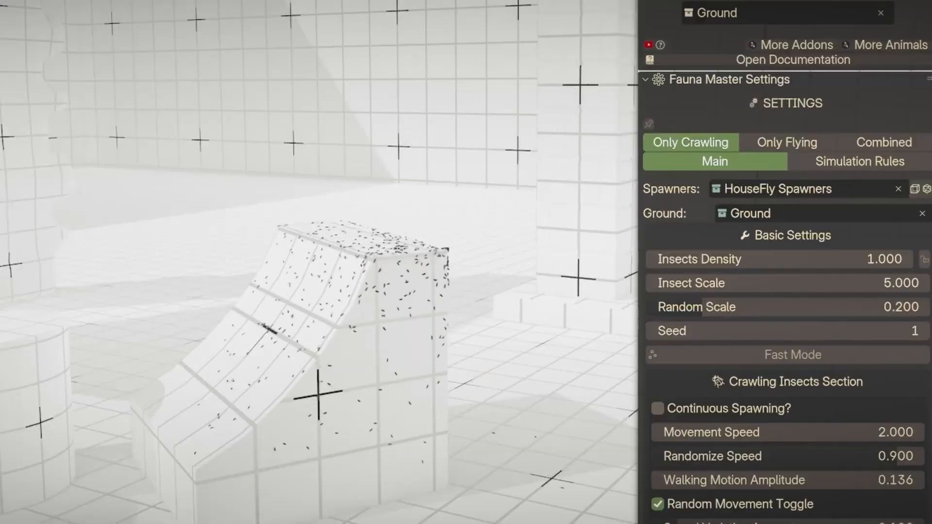
click(786, 142)
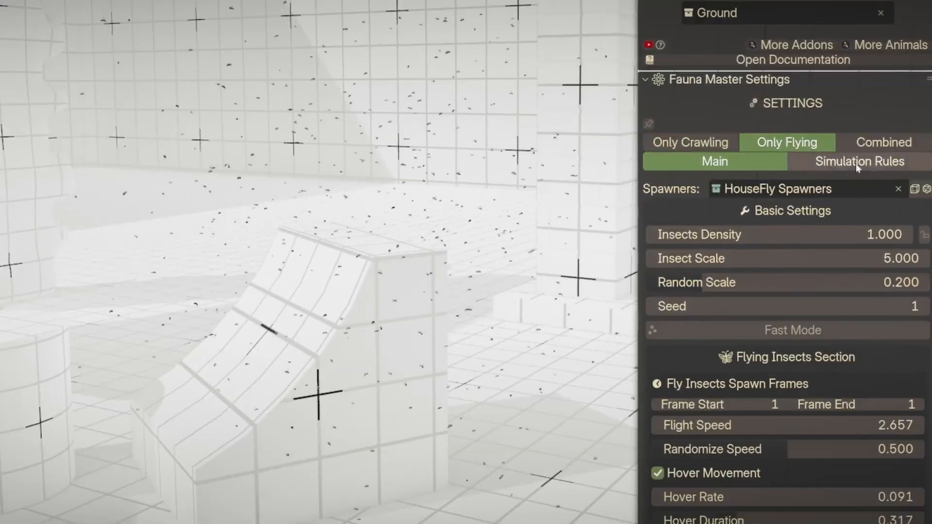
click(883, 141)
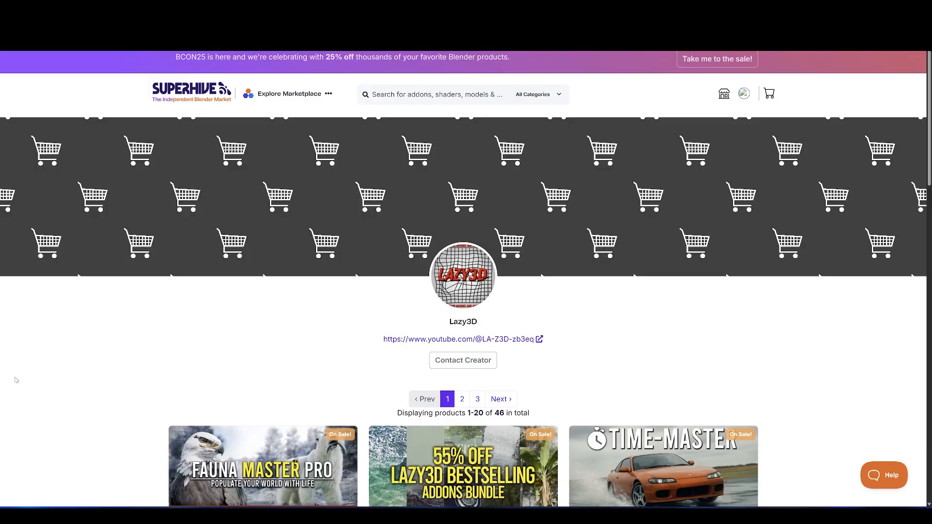
From Lazy3D's storefront, open the Lazy3D Bestselling Addons Bundle page and scroll its listing
scroll(down, 3)
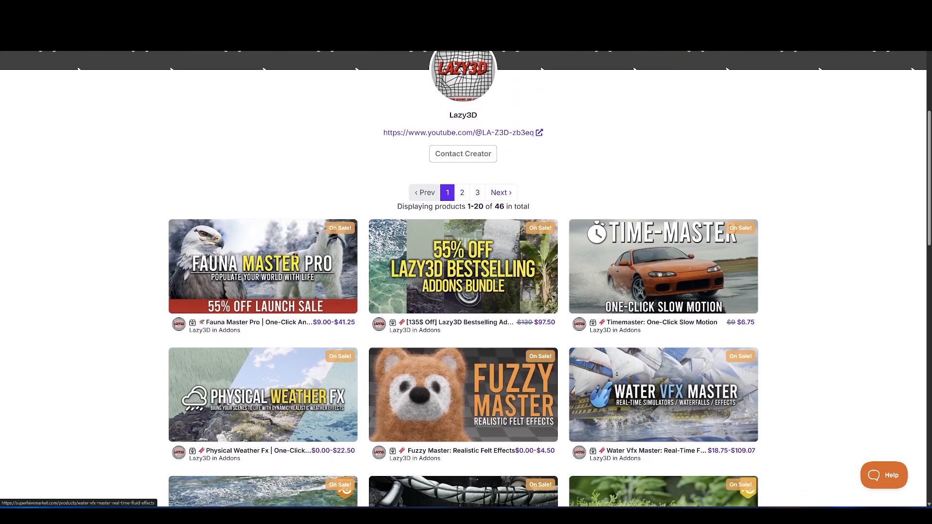
scroll(down, 3)
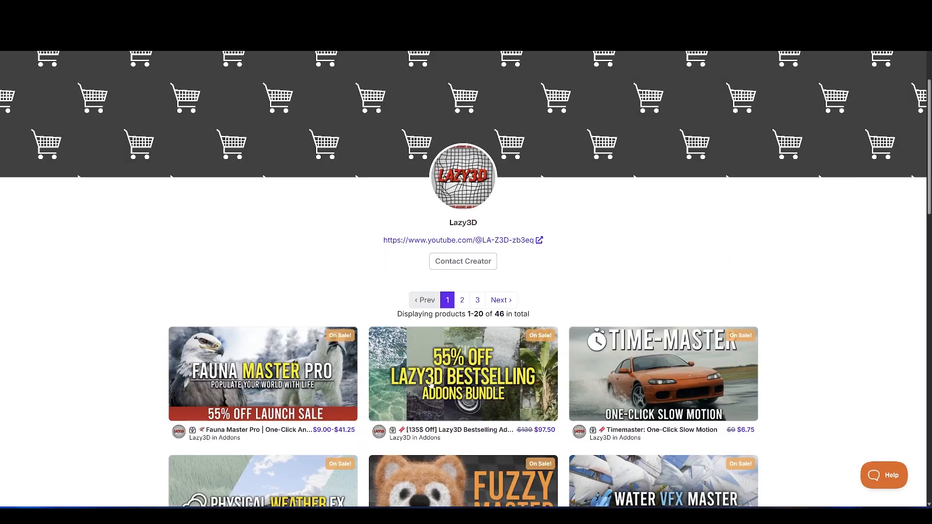
click(462, 374)
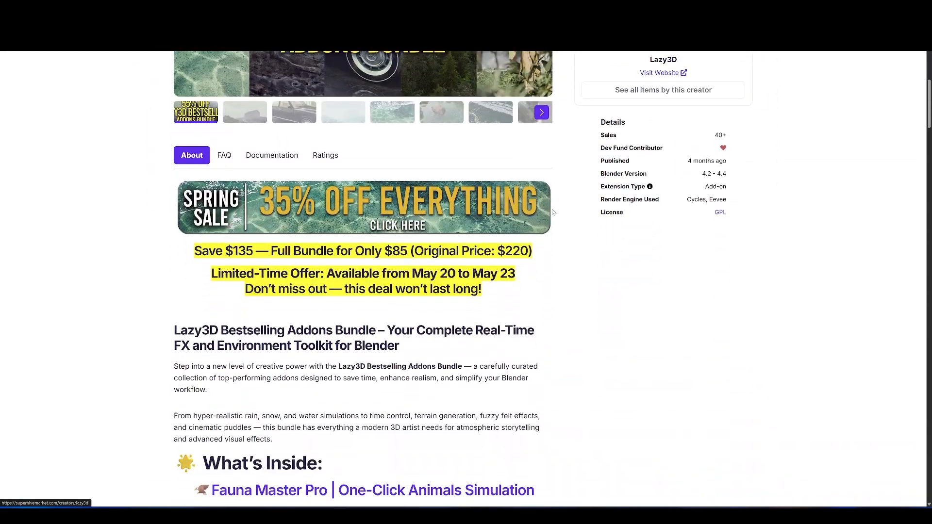
scroll(down, 3)
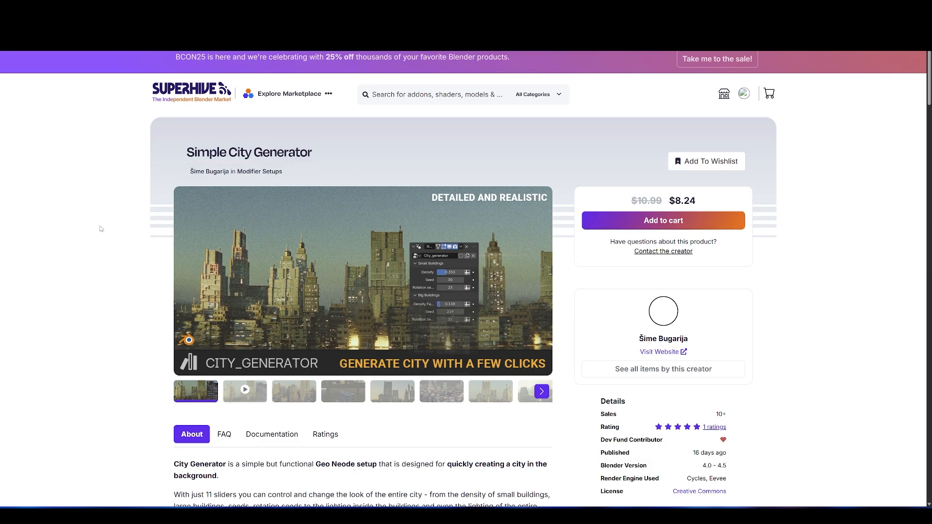
scroll(down, 3)
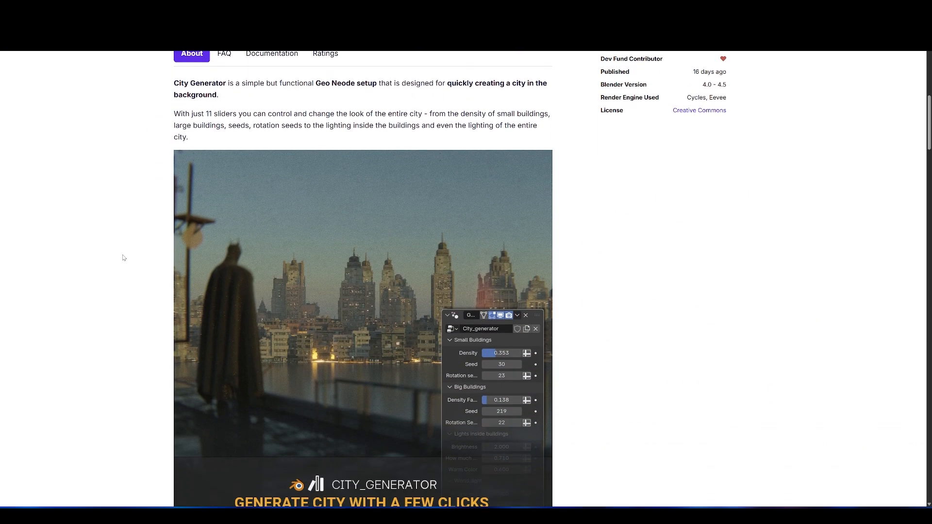
scroll(down, 3)
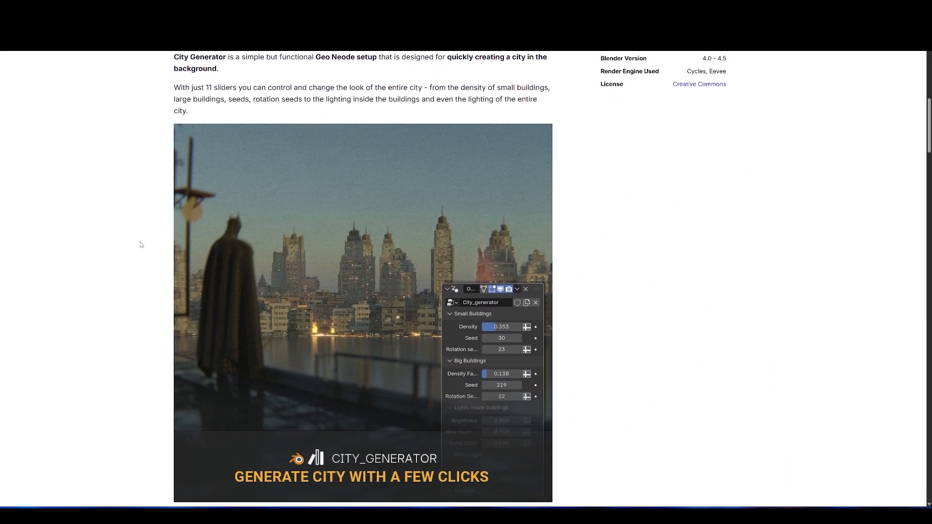
scroll(down, 3)
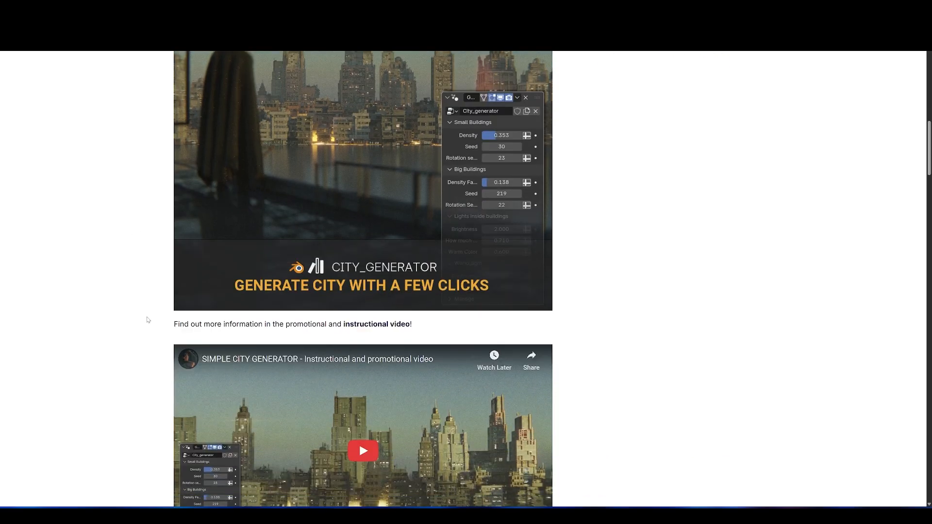
scroll(down, 3)
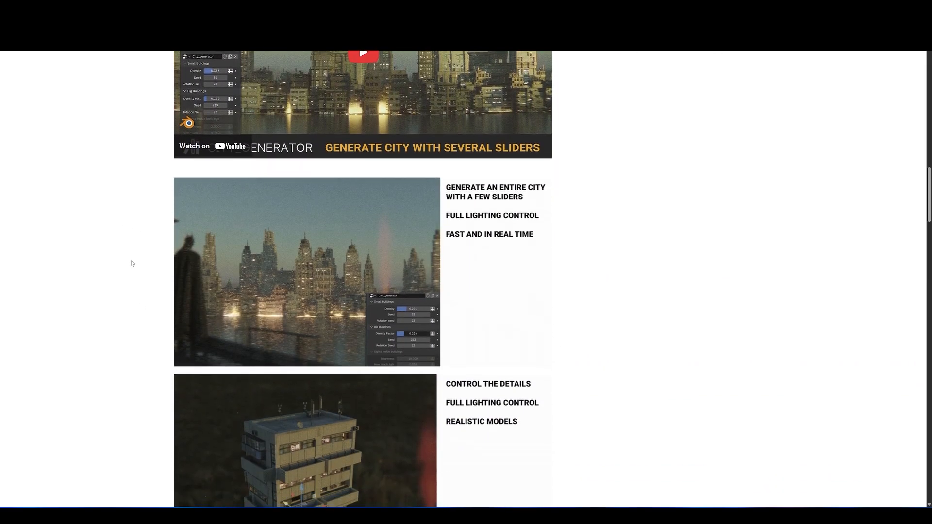
scroll(down, 3)
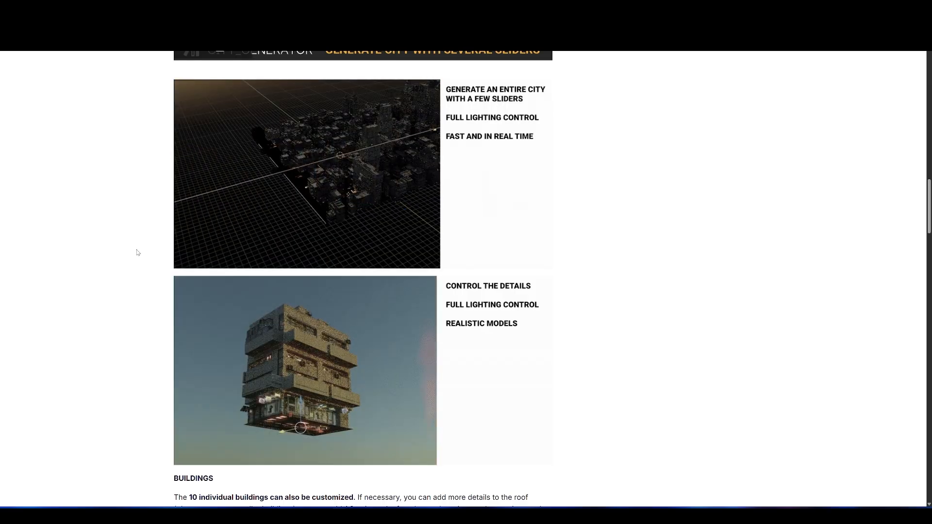
scroll(down, 3)
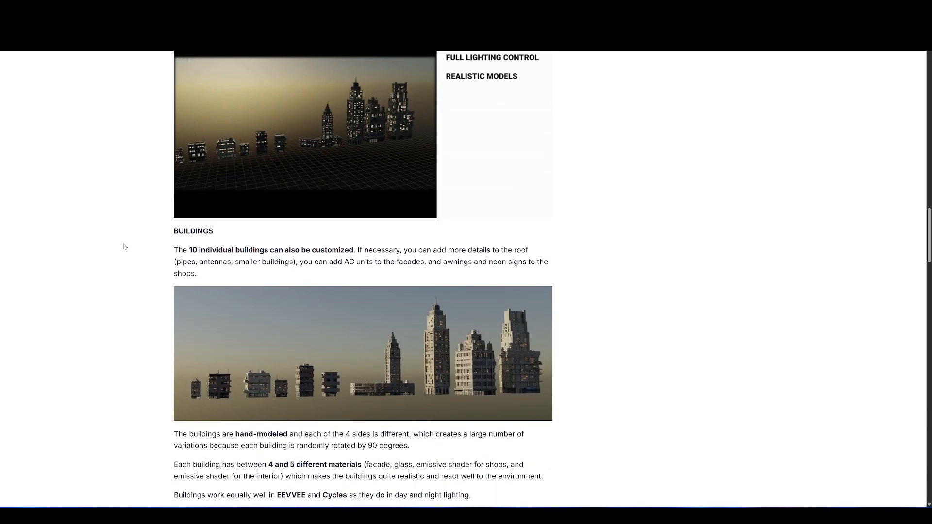
scroll(down, 3)
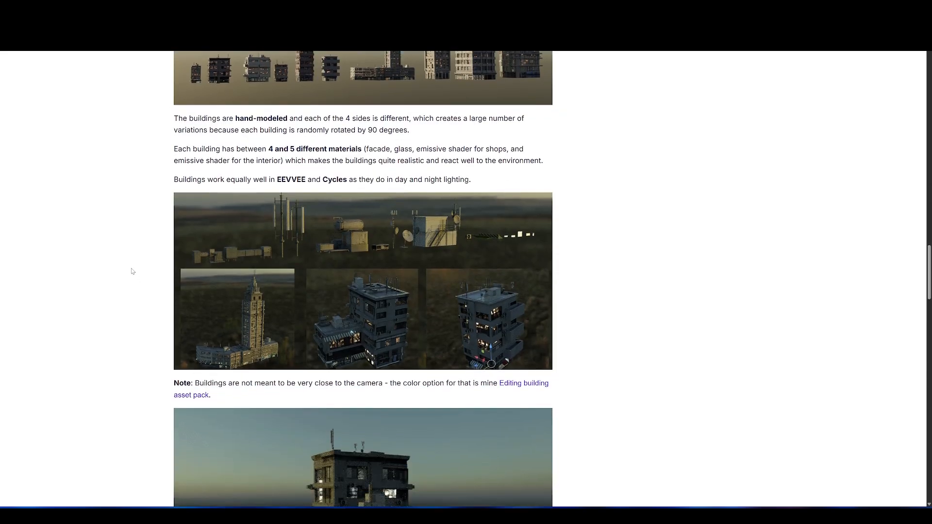
scroll(down, 3)
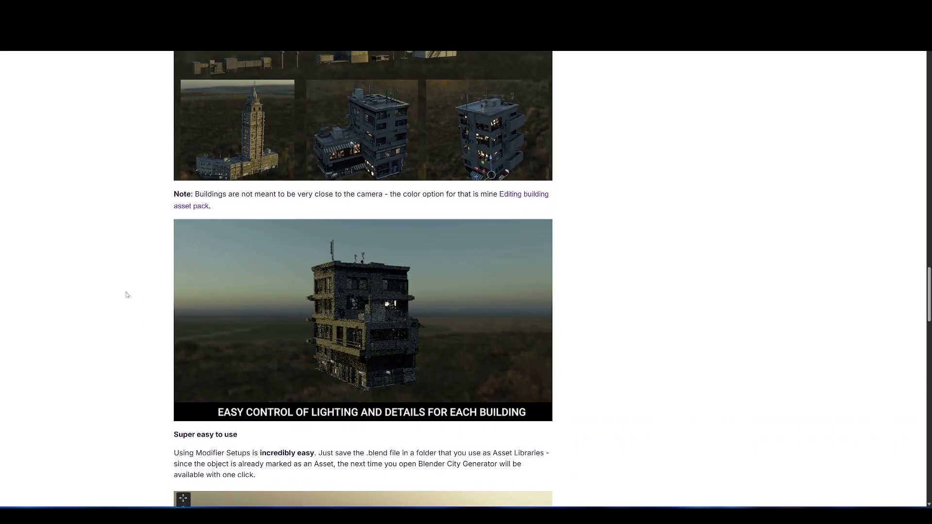
scroll(down, 3)
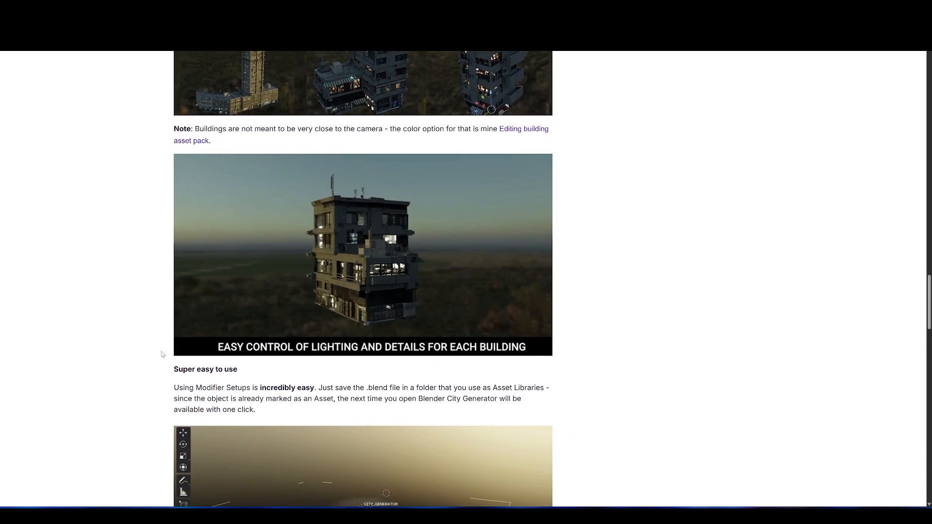
scroll(down, 3)
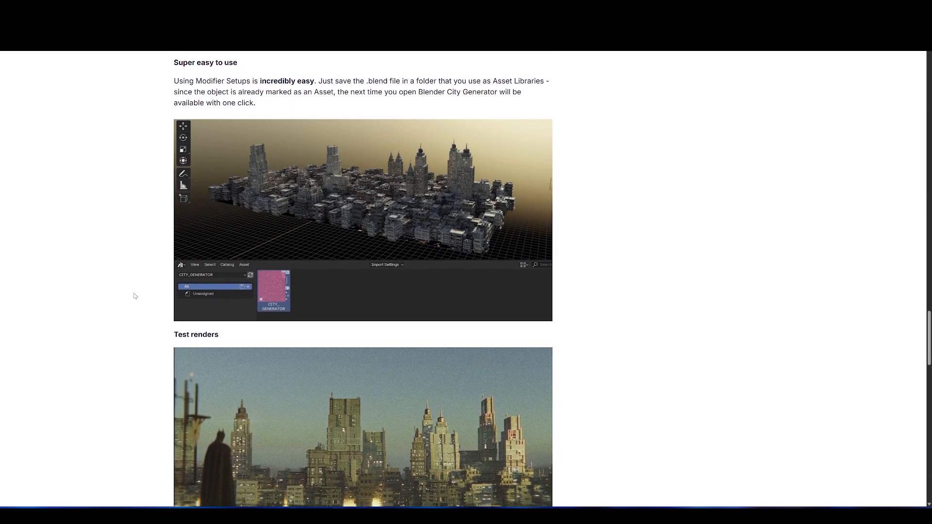
scroll(down, 3)
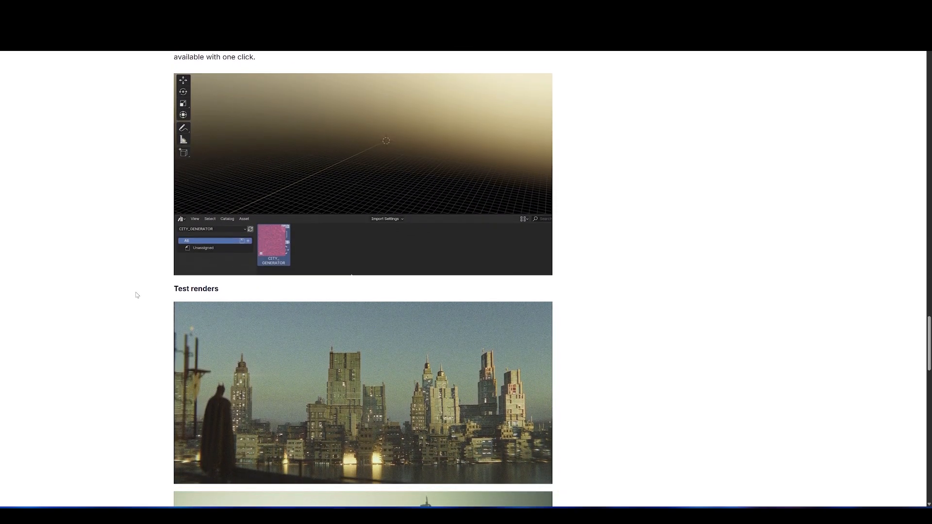
scroll(down, 3)
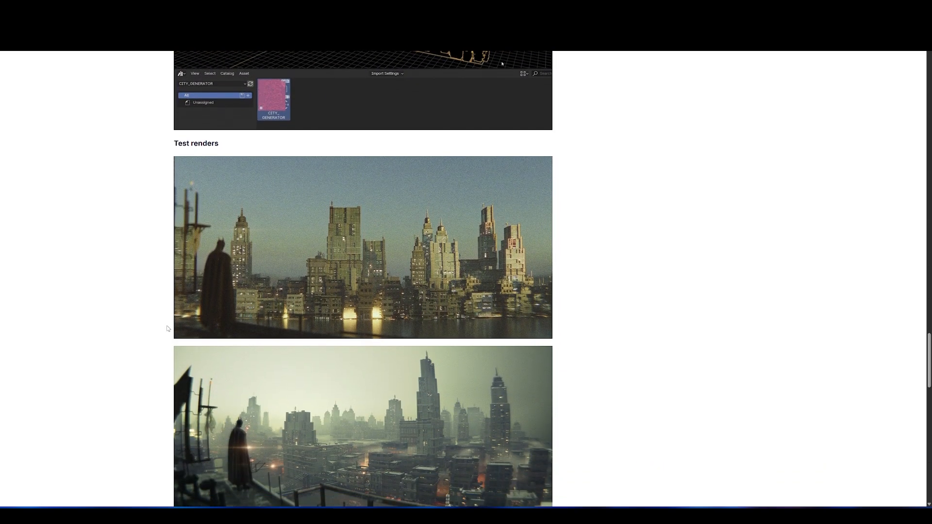
scroll(down, 3)
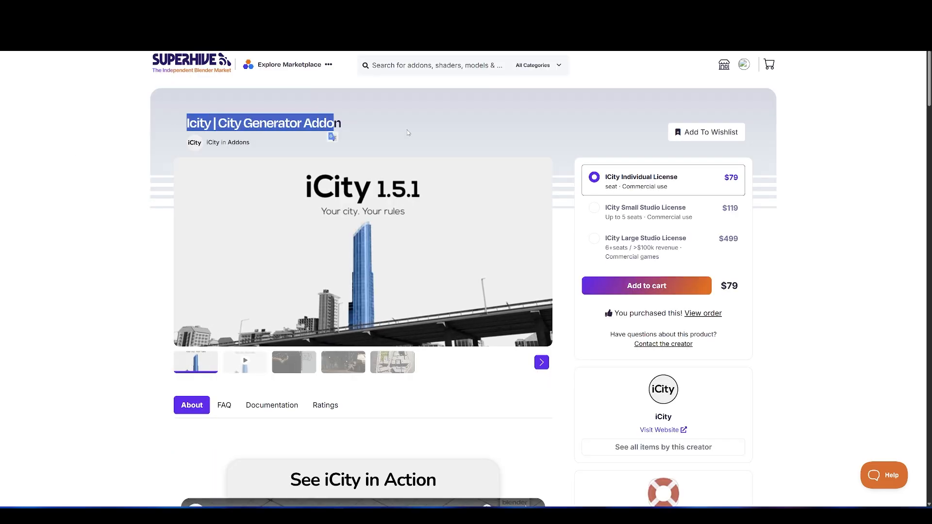
Scroll the iCity page to the Built with iCity carousel and advance to the next artist render
scroll(down, 3)
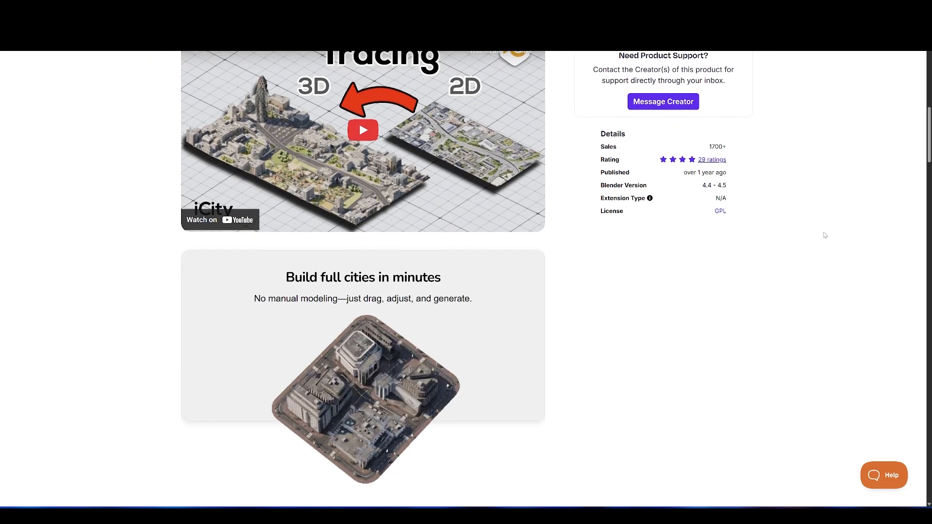
scroll(down, 3)
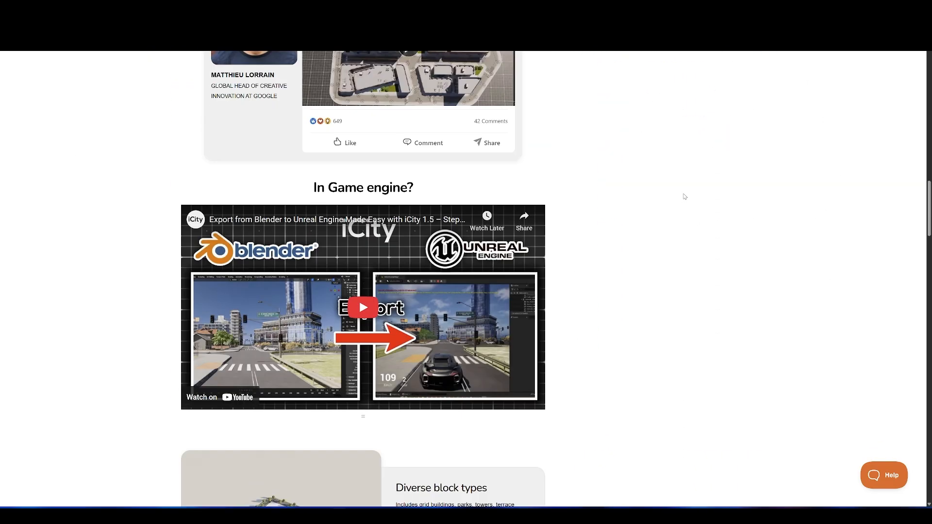
scroll(down, 3)
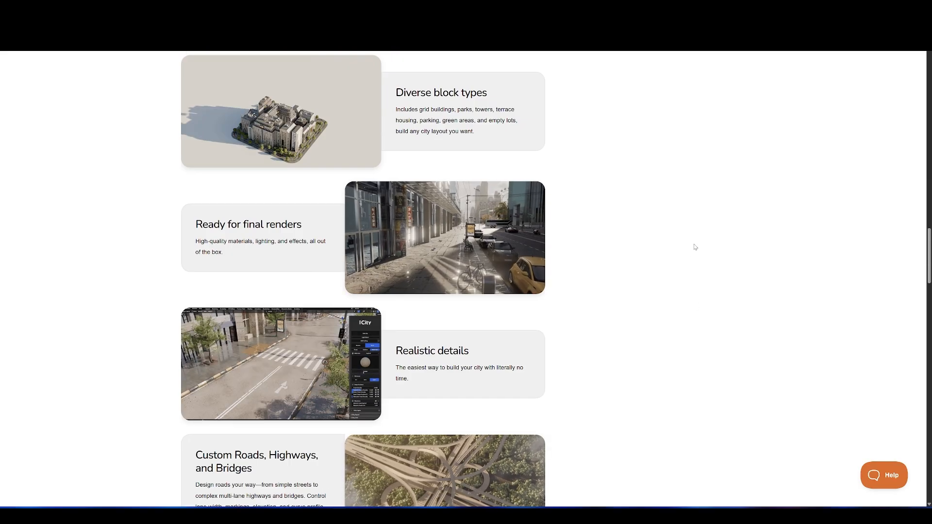
scroll(down, 3)
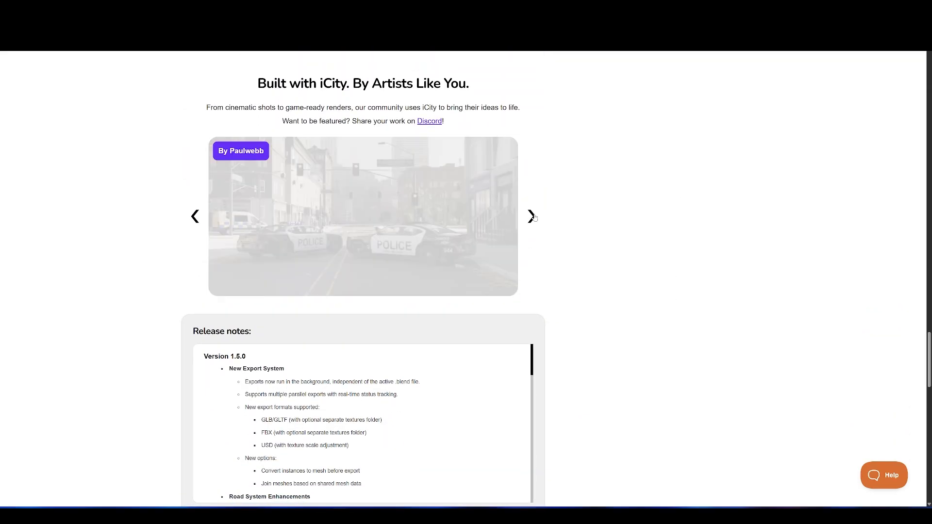
click(531, 217)
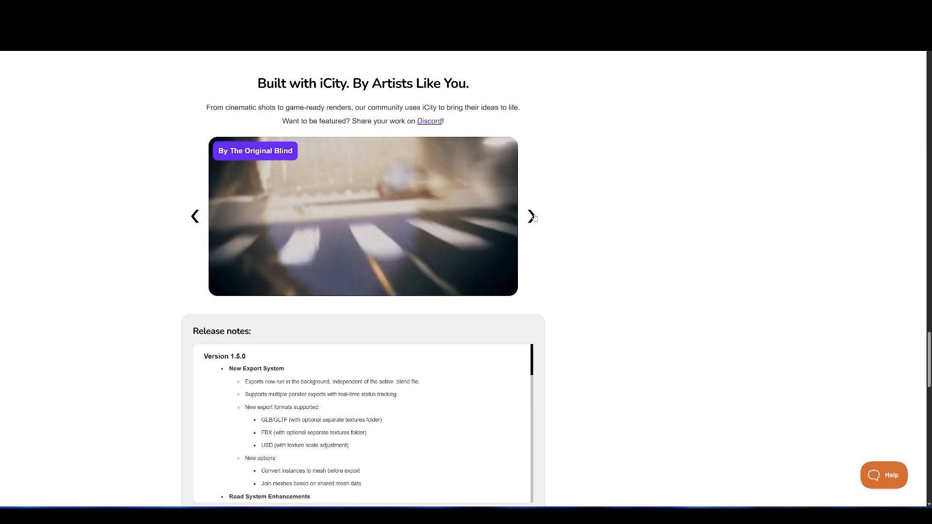
scroll(down, 3)
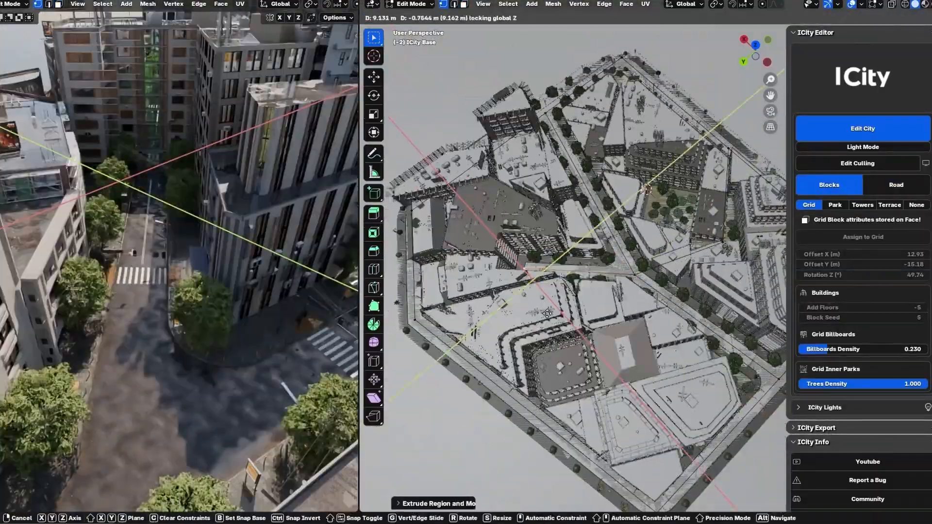
Park cars along both sides of the street and make the road surfaces dry
click(895, 185)
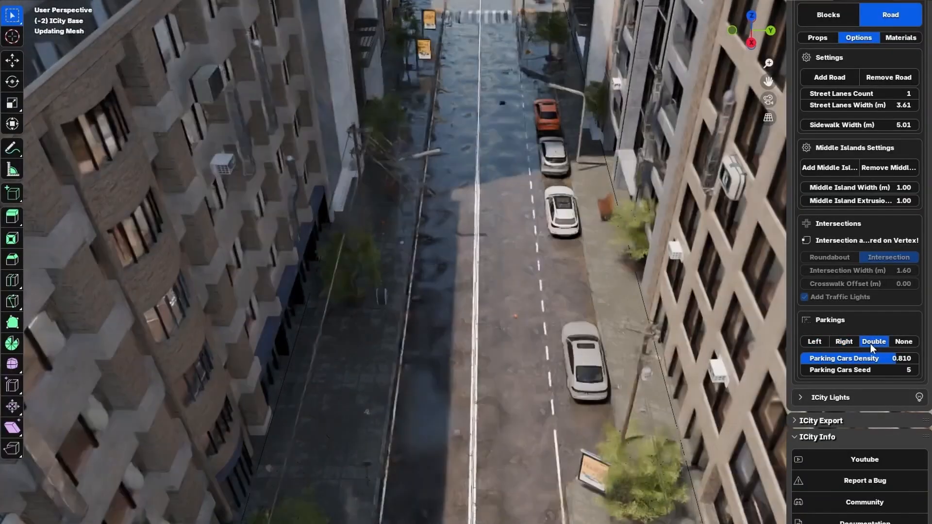
click(903, 341)
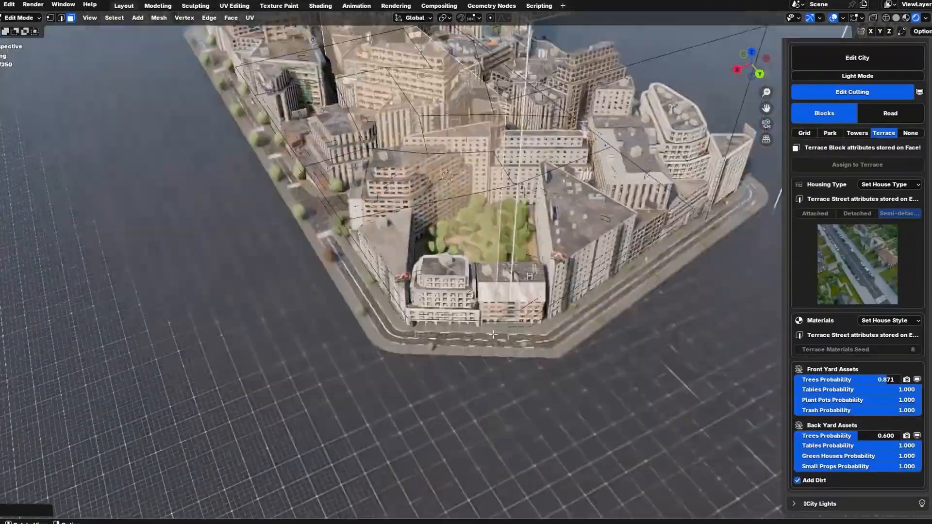
click(857, 76)
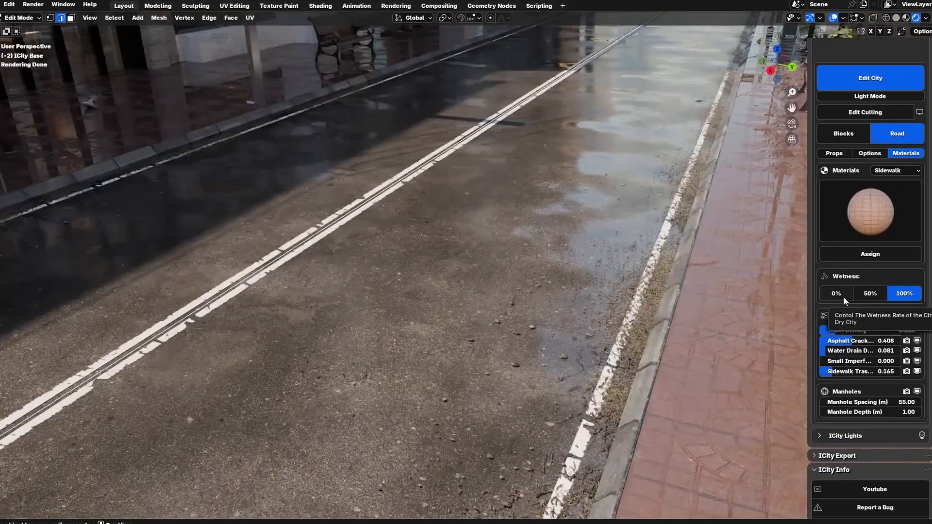
click(870, 293)
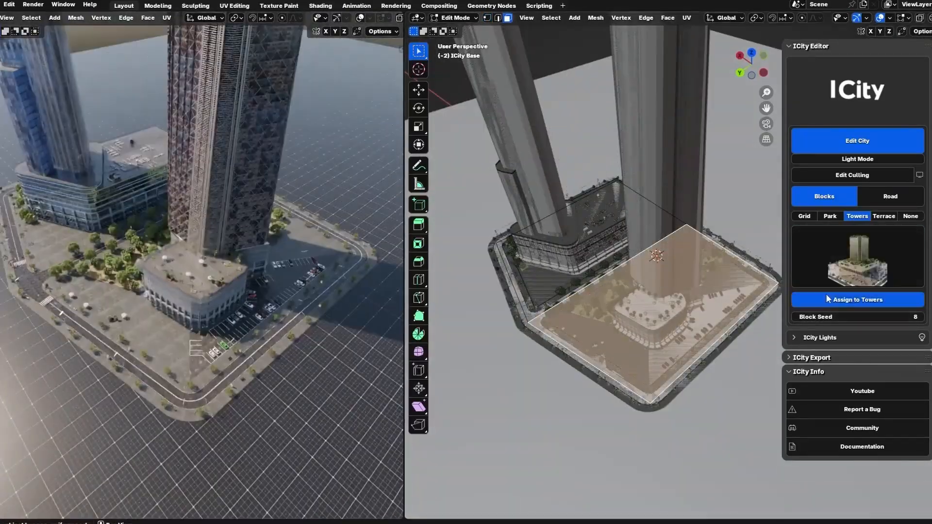
Turn the block into towers then terrace housing, and set night sidewalk lights to orange at 5000 W
click(883, 215)
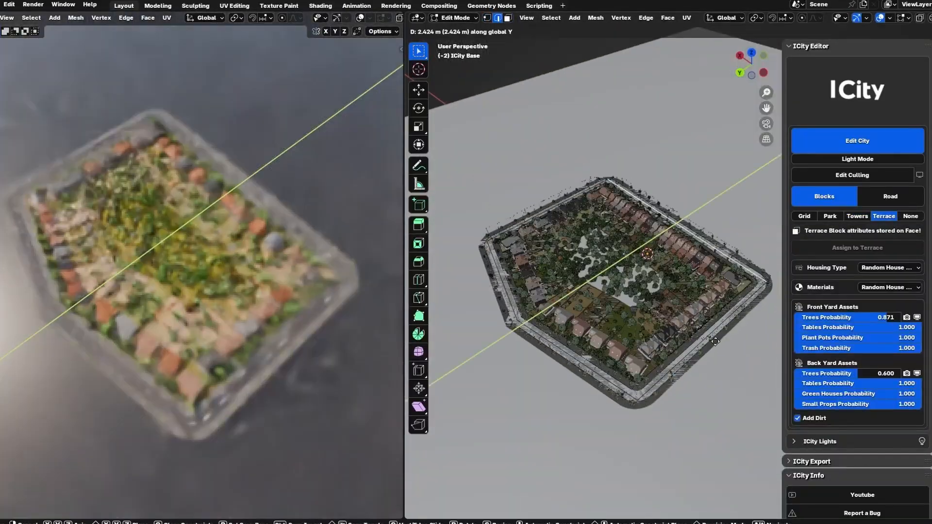
click(889, 268)
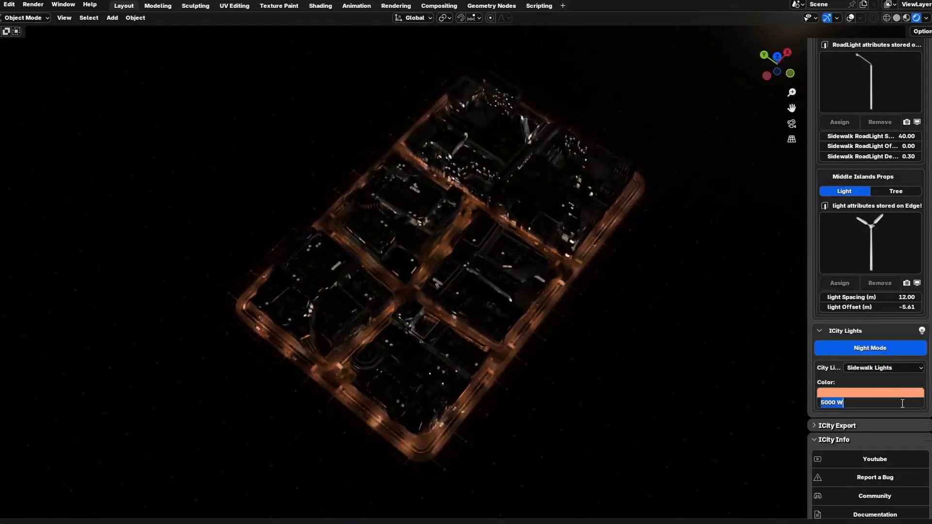
click(884, 367)
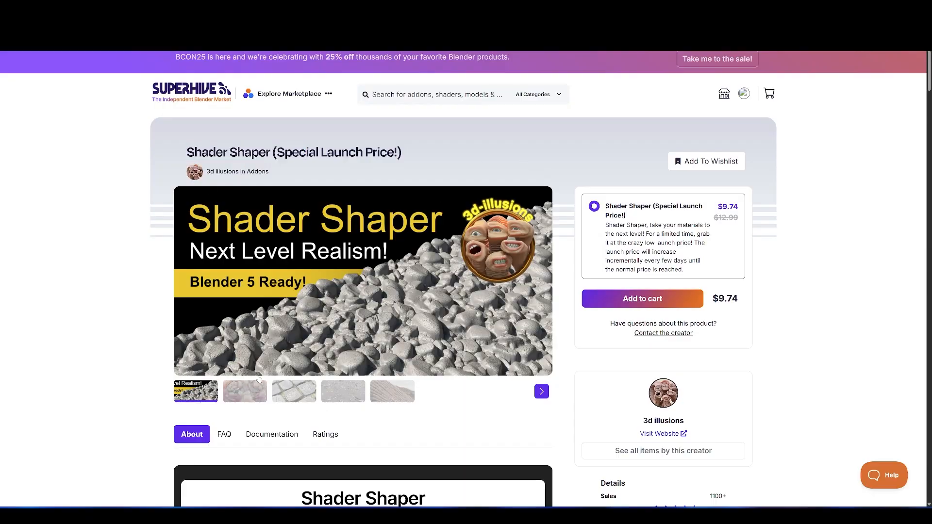
View Shader Shaper's brick fin preview and scroll its map-generation and tileable-output sections
click(293, 391)
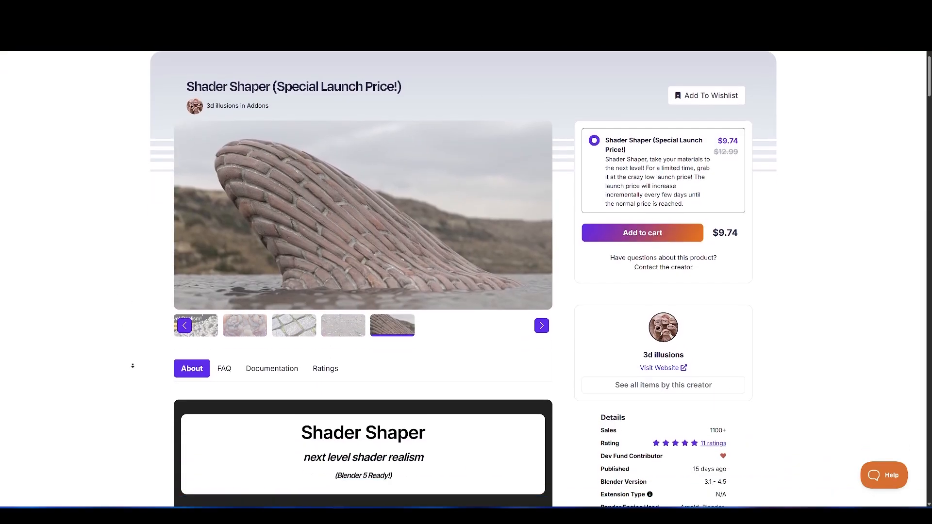
scroll(down, 3)
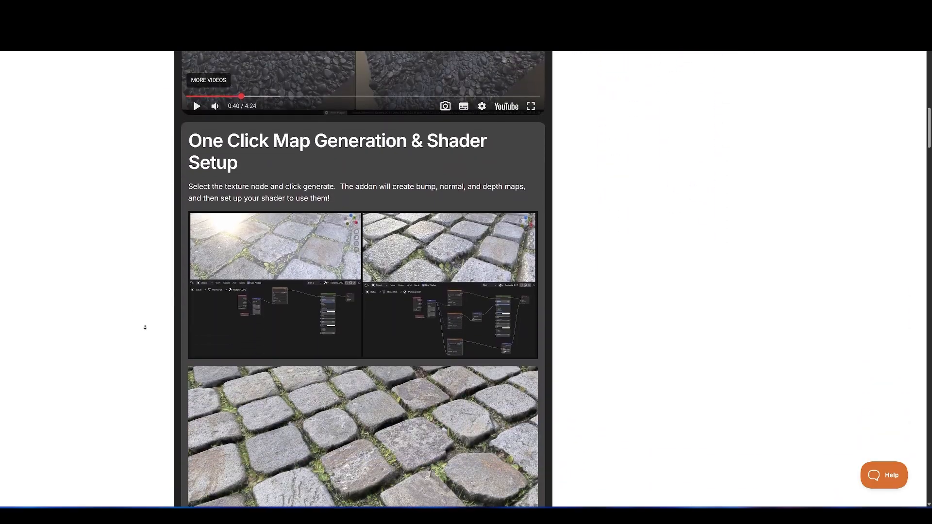
scroll(down, 3)
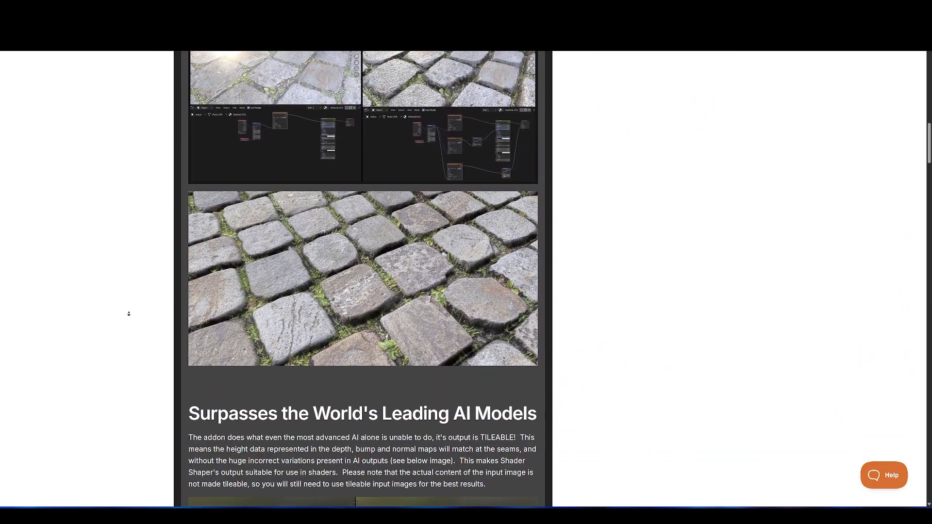
scroll(down, 3)
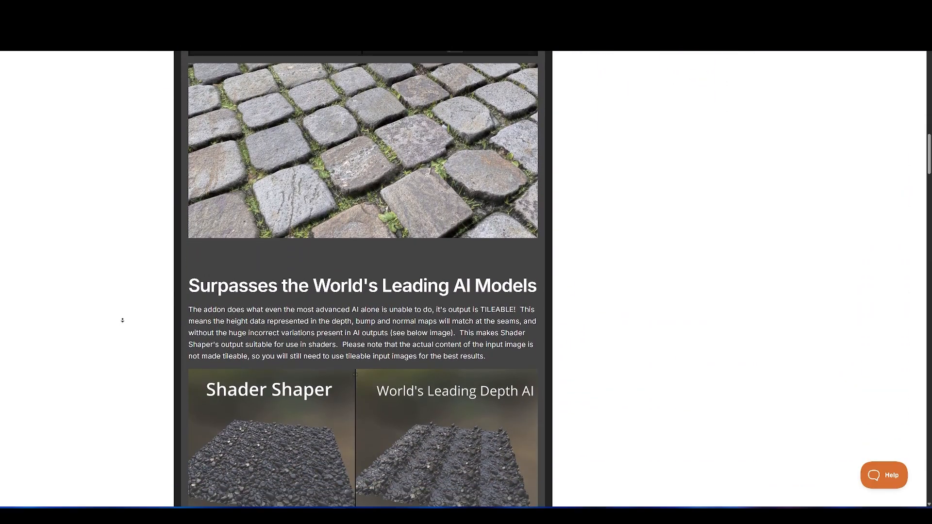
scroll(down, 3)
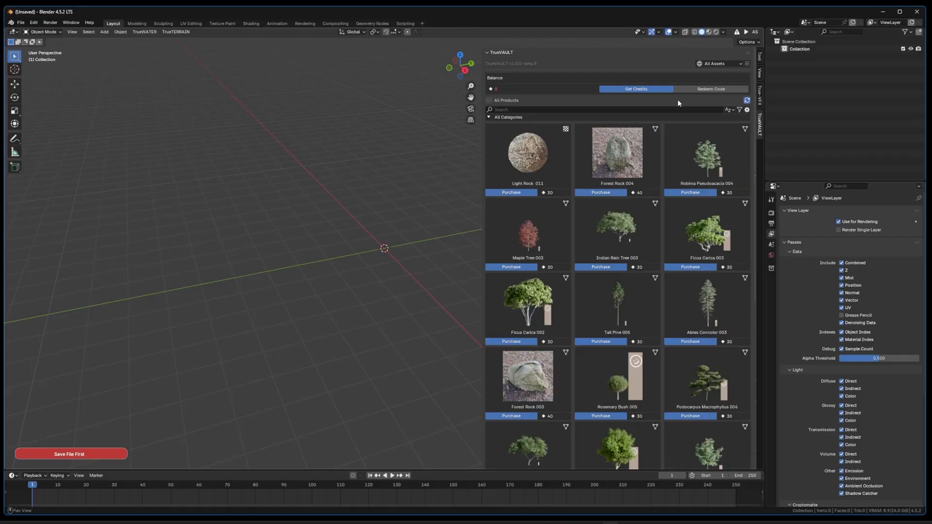
Import another TrueVAULT tree into the scene and delete one unwanted imported tree
scroll(down, 3)
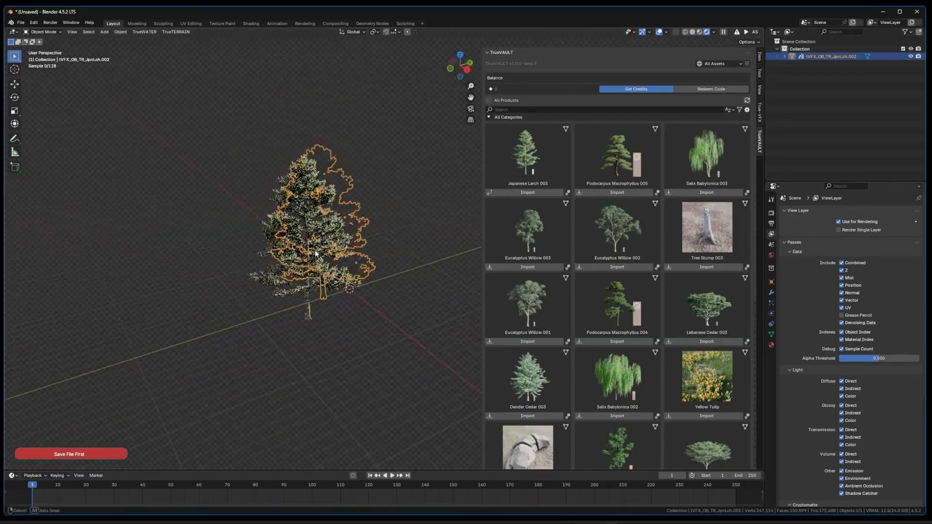
click(617, 267)
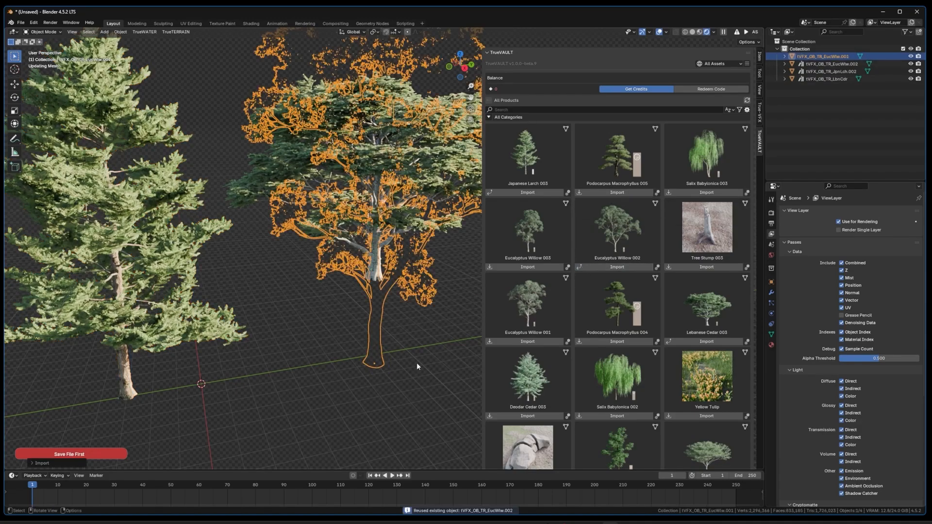
click(748, 64)
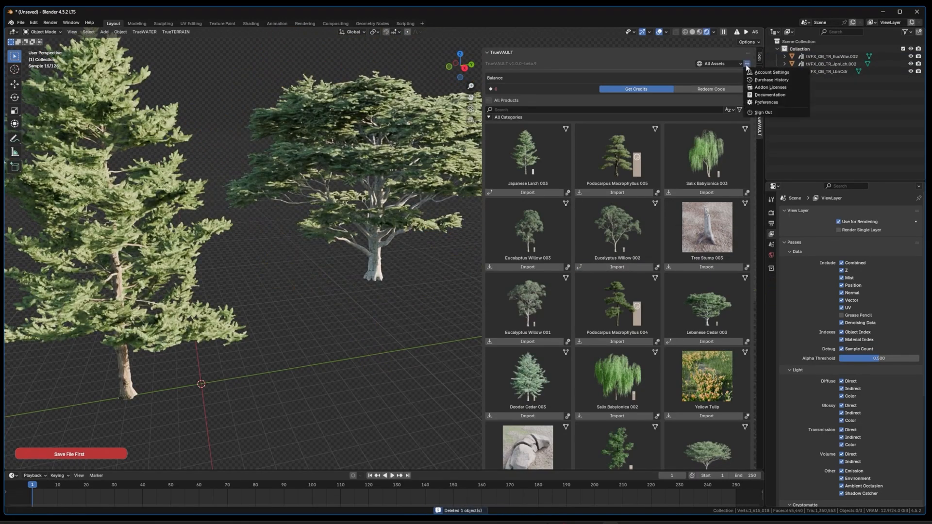
Check the TrueVAULT asset filter popover and continue browsing the asset grid
click(739, 110)
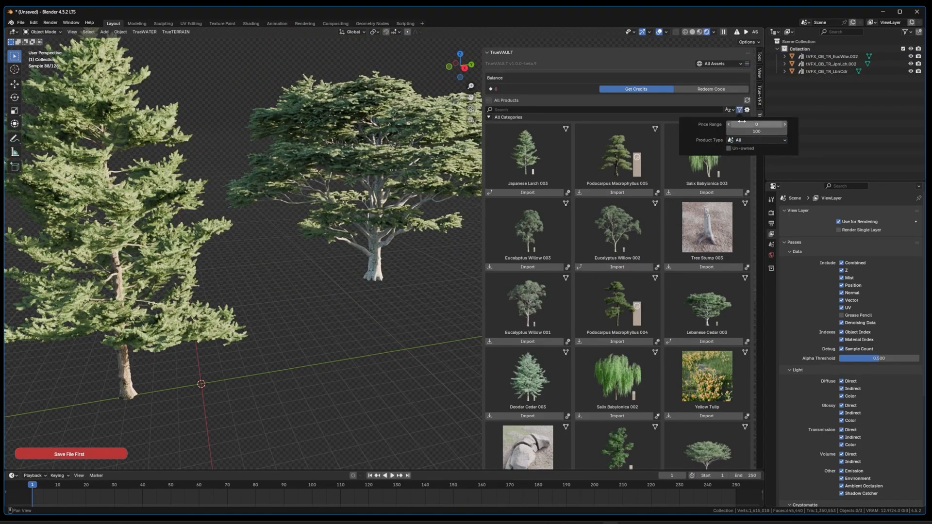
click(747, 64)
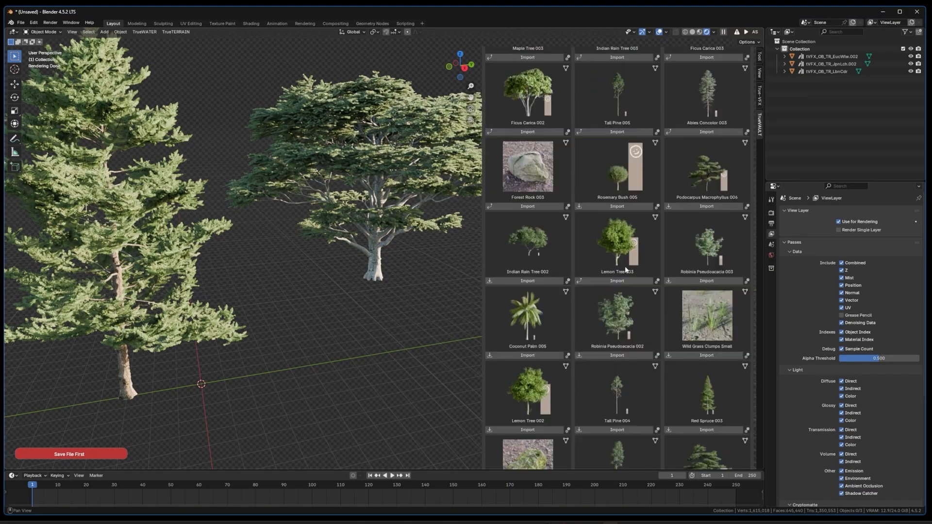
click(591, 454)
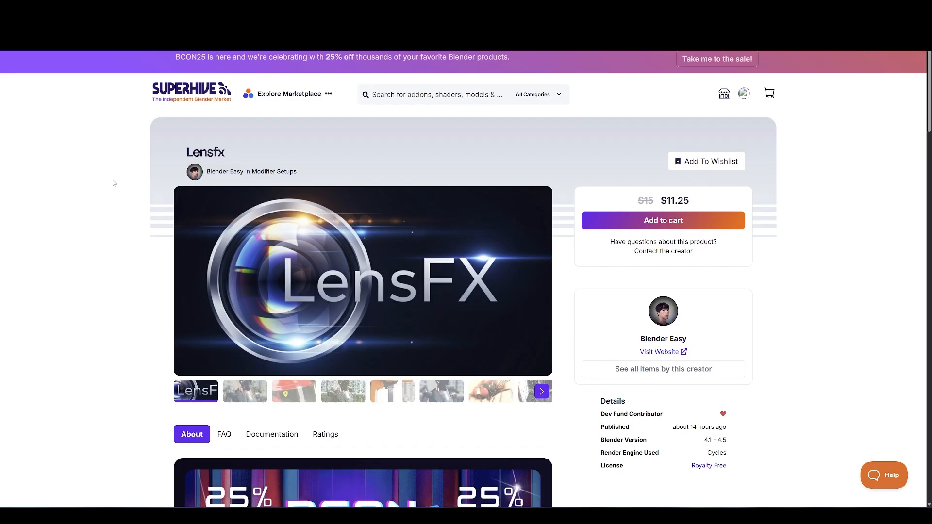
On the LensFX page, scroll through Key Features and How to Install
double_click(200, 152)
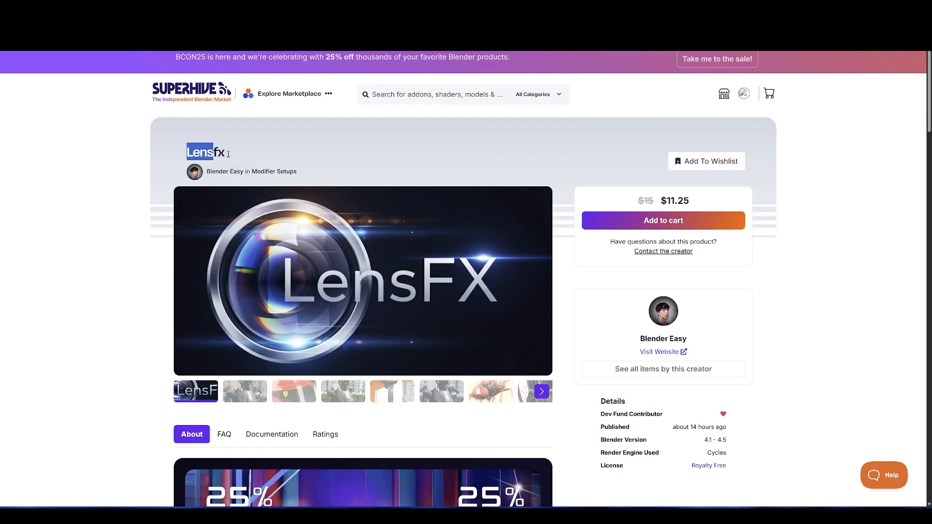
scroll(down, 3)
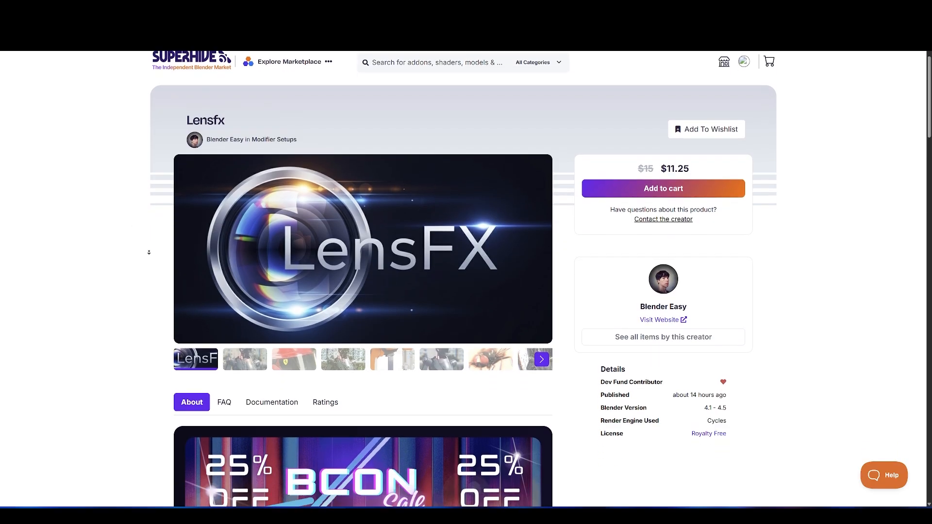
scroll(down, 3)
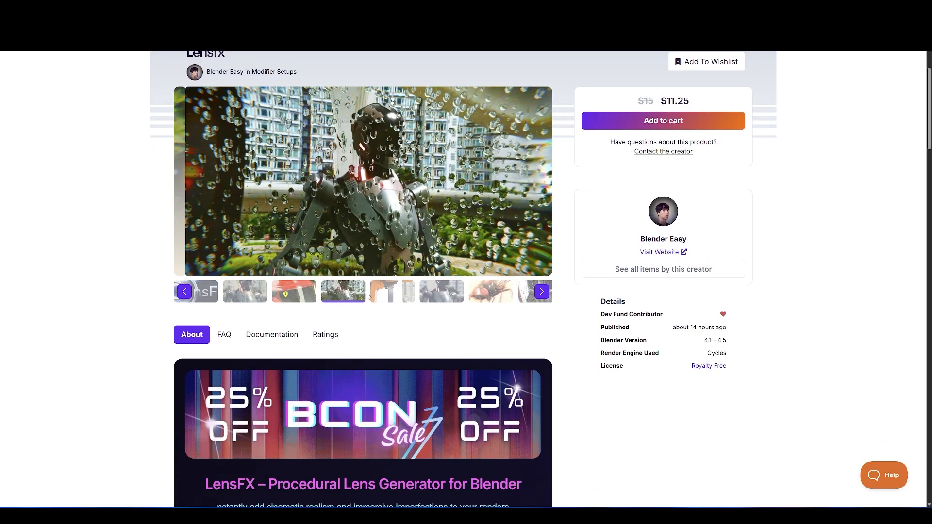
scroll(down, 3)
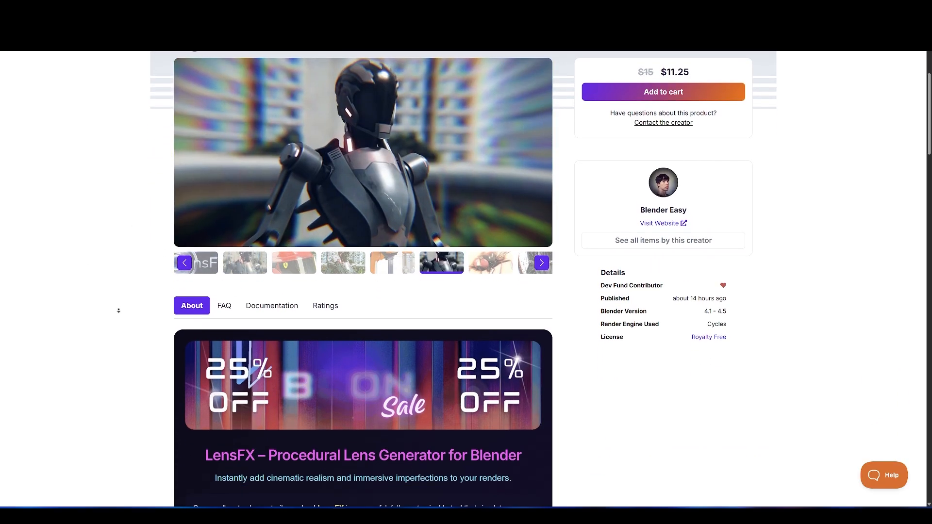
scroll(down, 3)
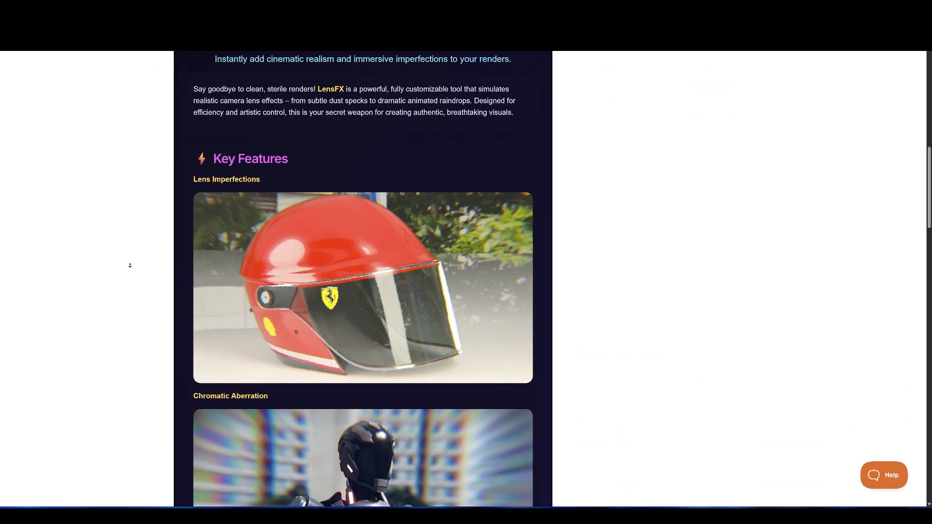
Scroll to How to Use and start the LensFX YouTube demo video
scroll(down, 3)
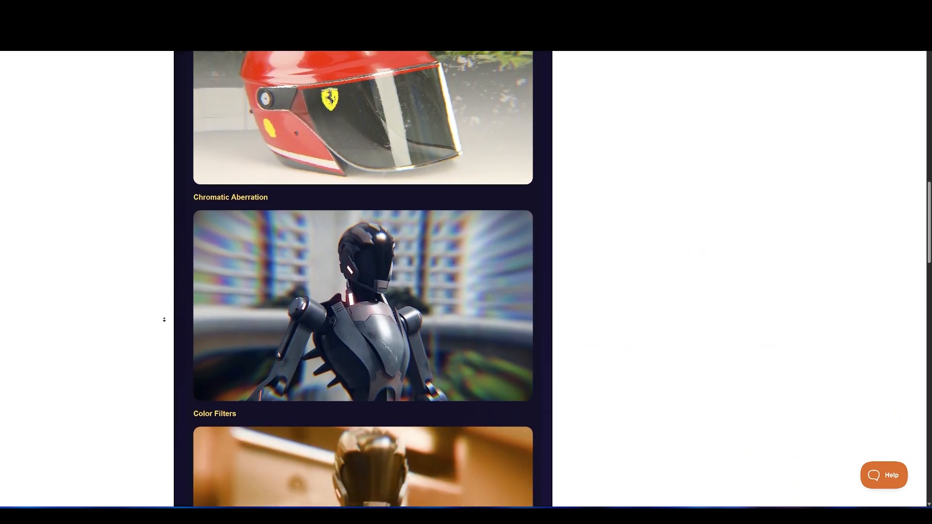
scroll(down, 3)
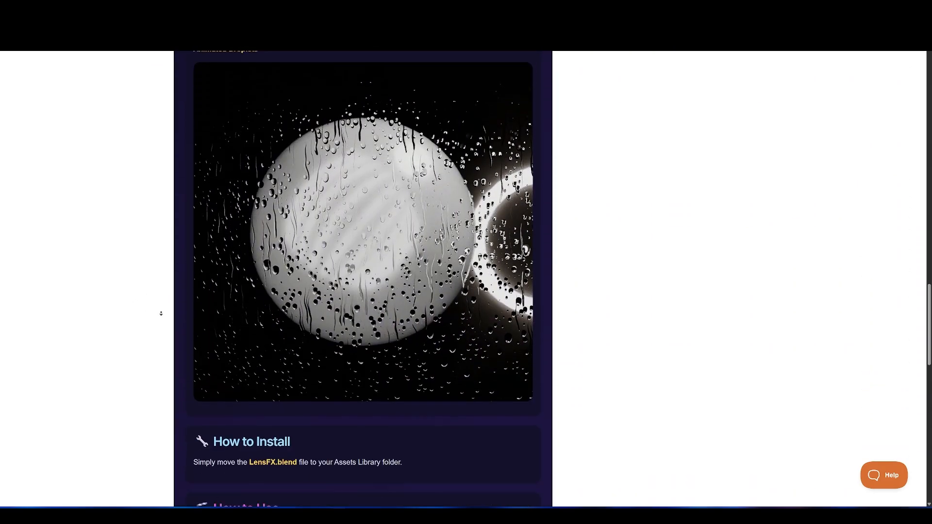
scroll(down, 3)
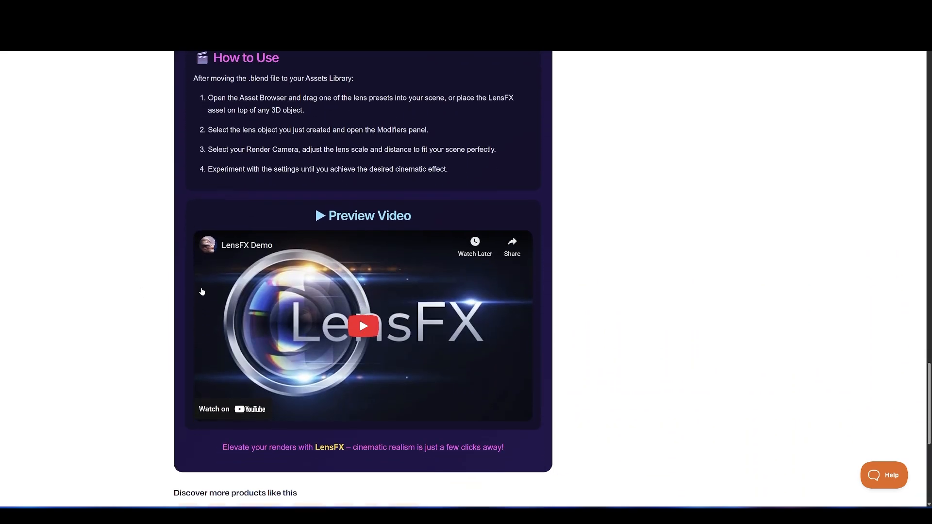
click(362, 327)
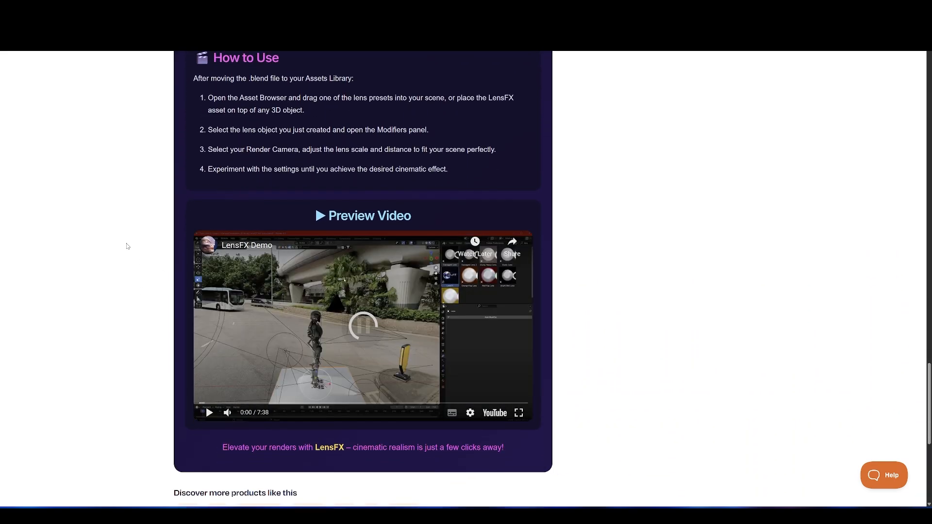
scroll(down, 3)
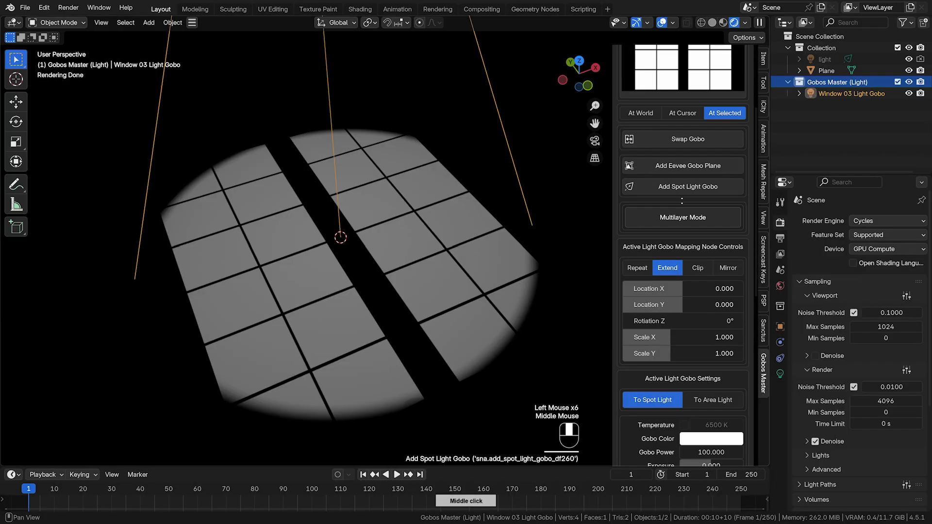
Enable Multilayer Mode and add Tree Top and Plant Pot gobos on layers 2 and 4 over the window light
click(681, 216)
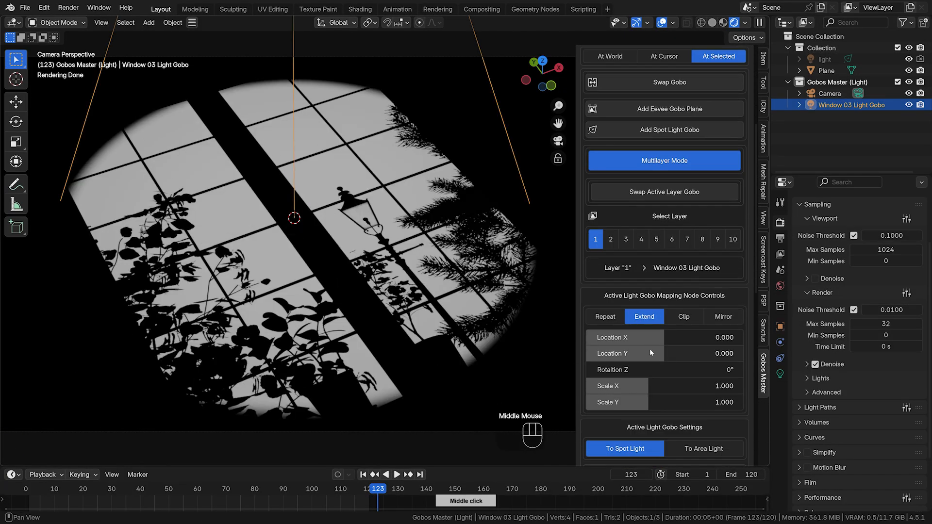
click(610, 239)
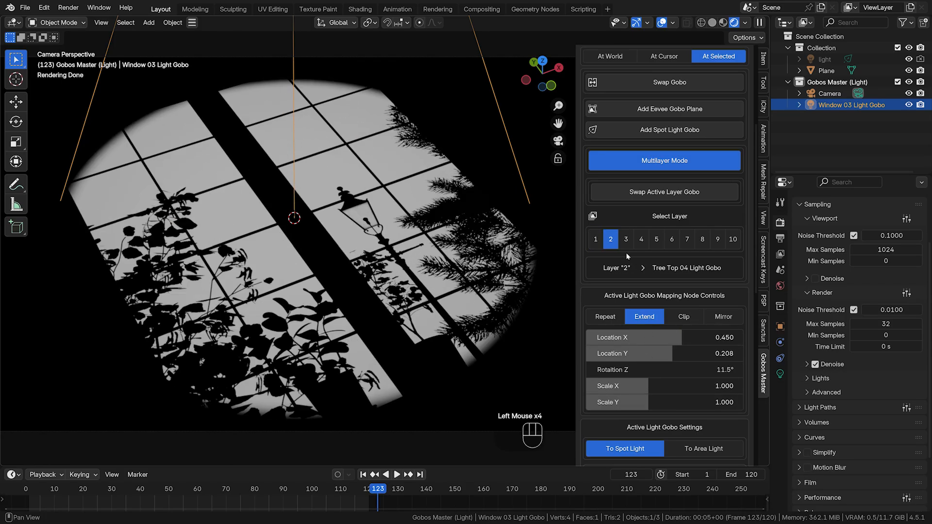
click(641, 239)
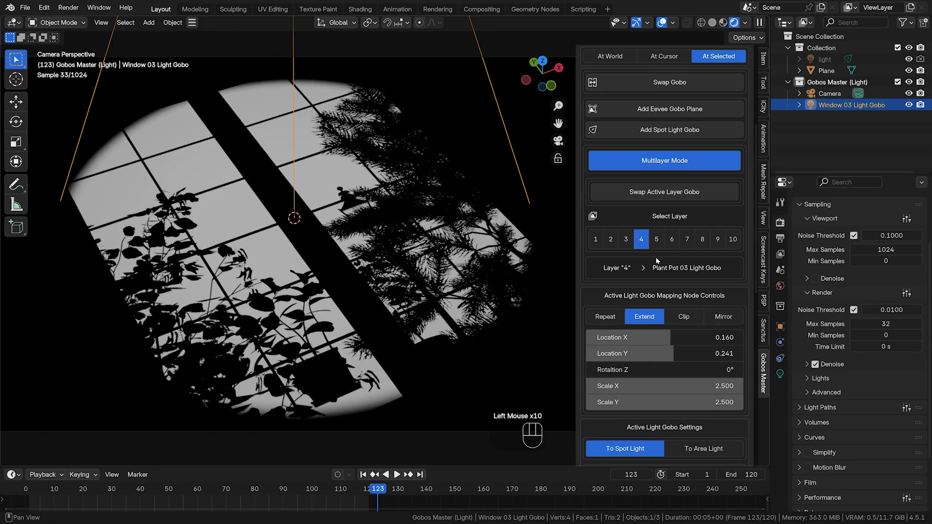
click(672, 239)
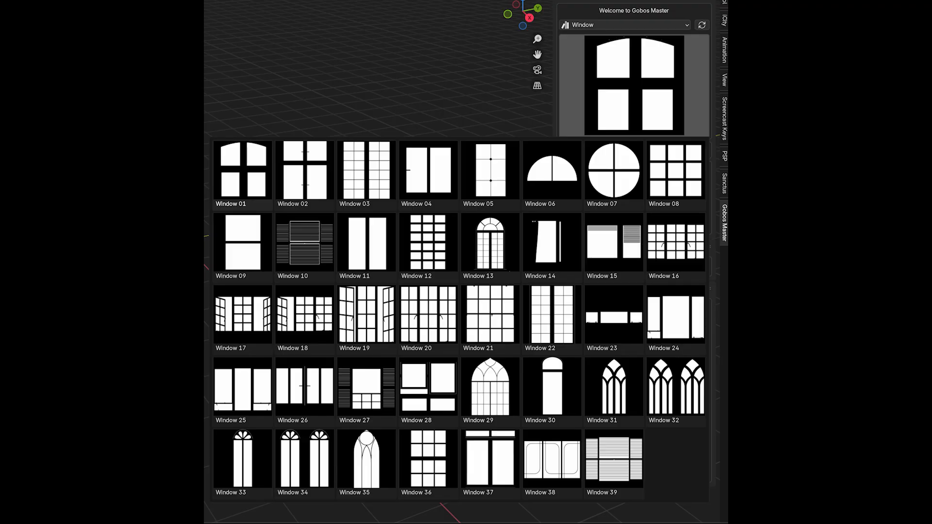
click(625, 25)
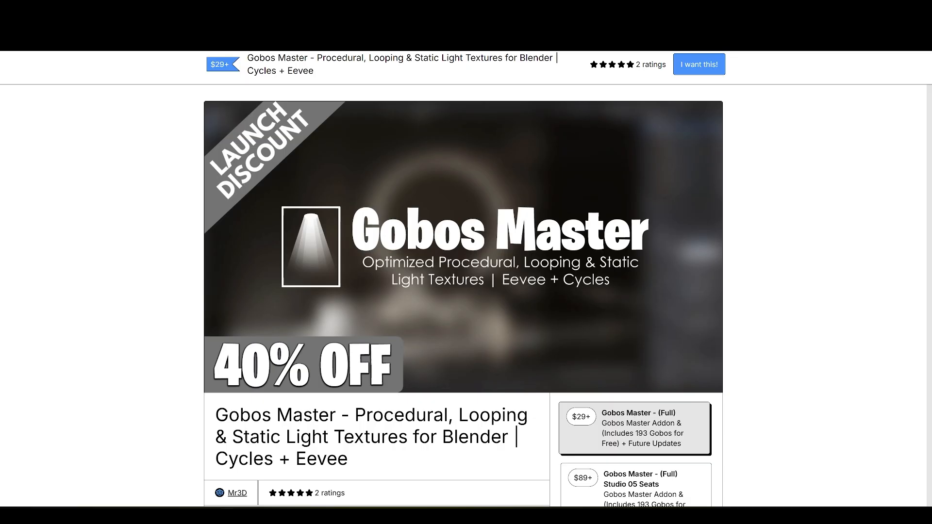
scroll(down, 3)
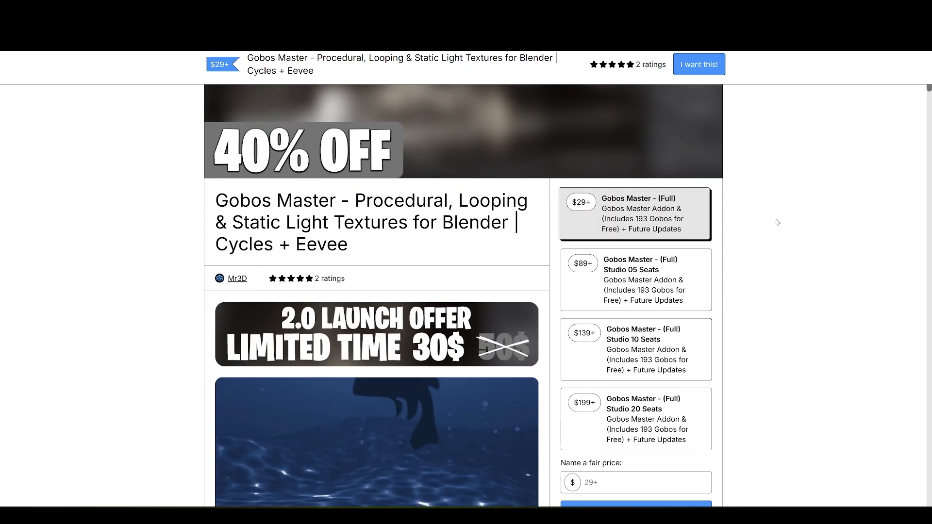
scroll(down, 3)
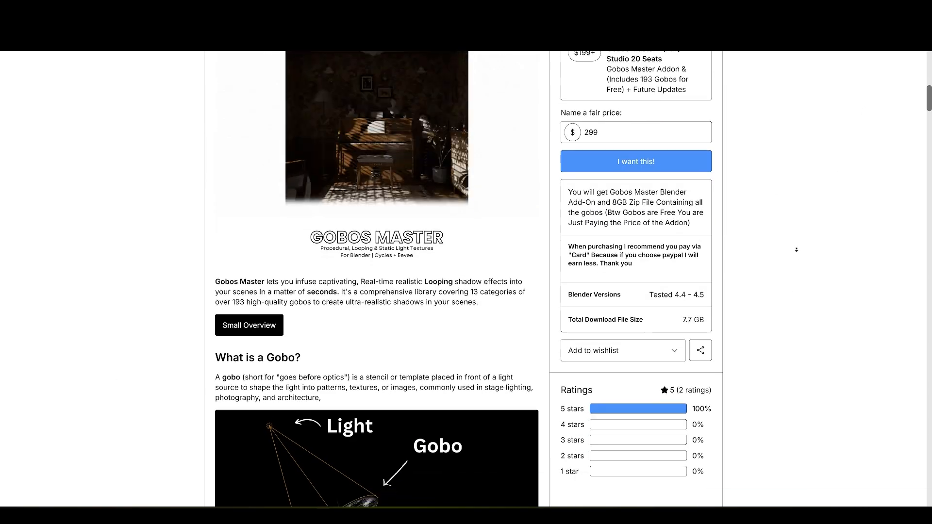
scroll(down, 3)
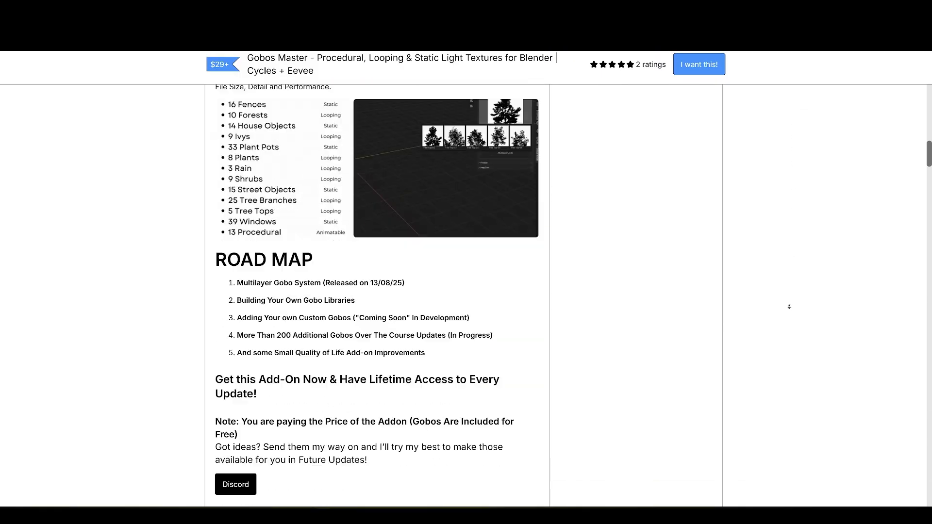
scroll(up, 3)
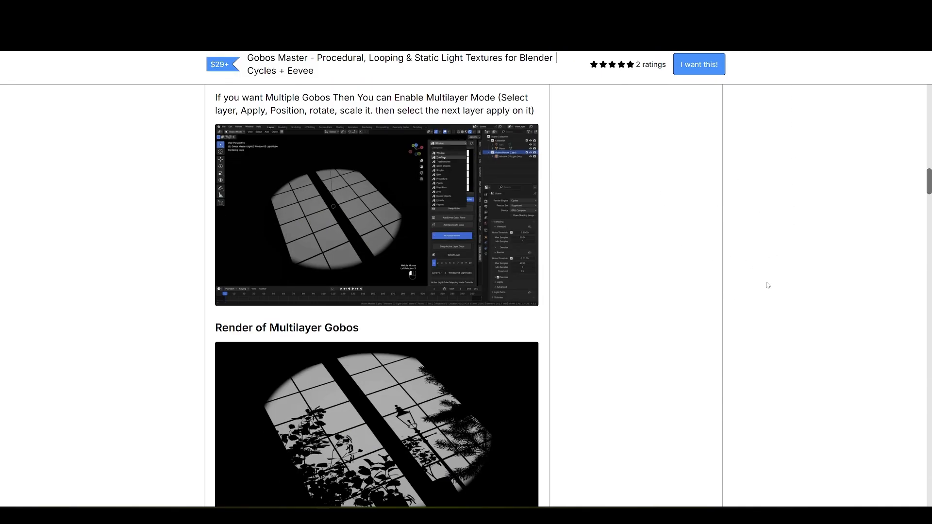
scroll(down, 3)
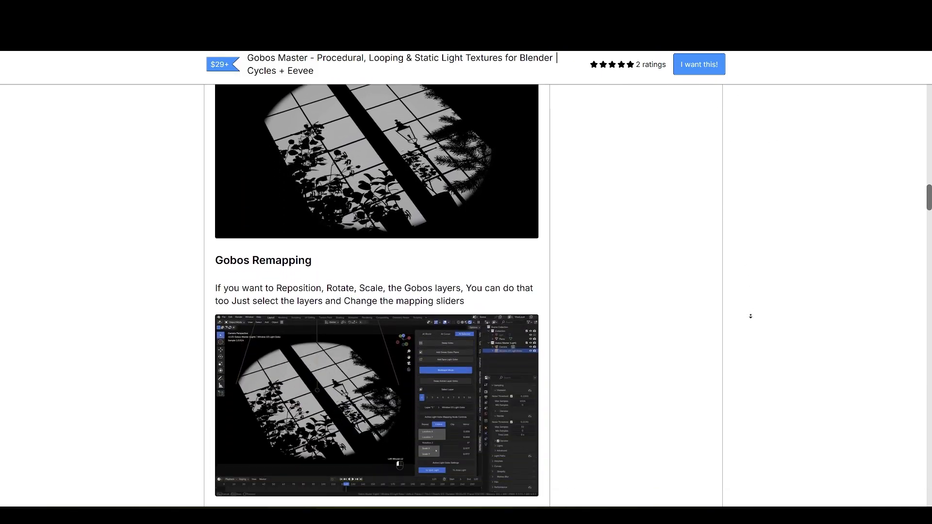
scroll(up, 3)
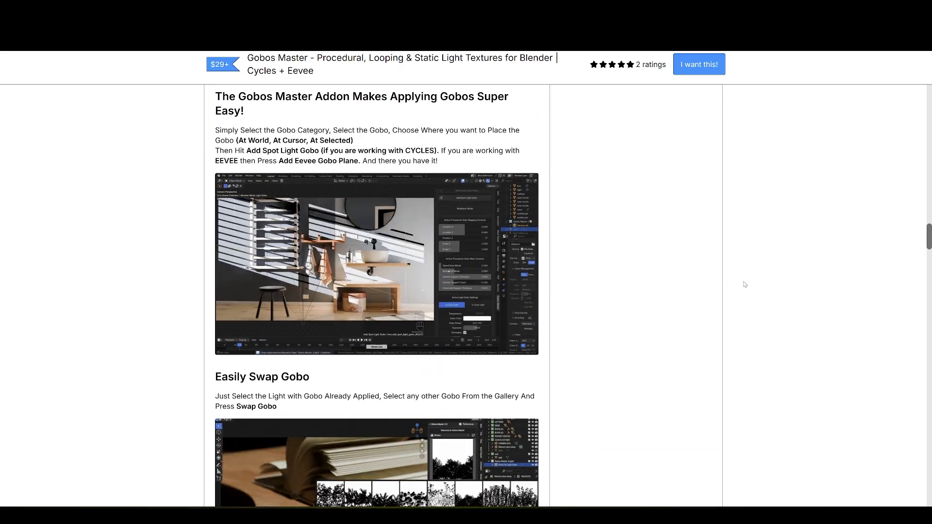
scroll(down, 3)
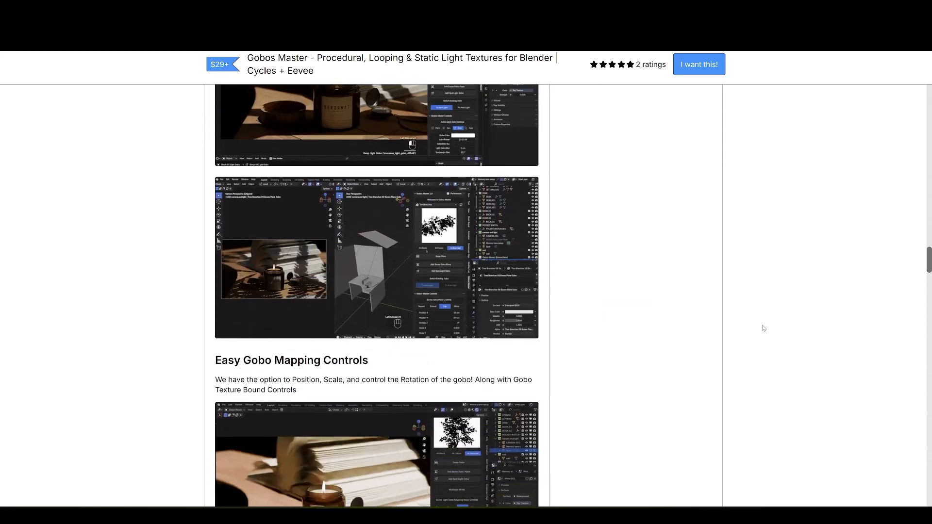
scroll(down, 3)
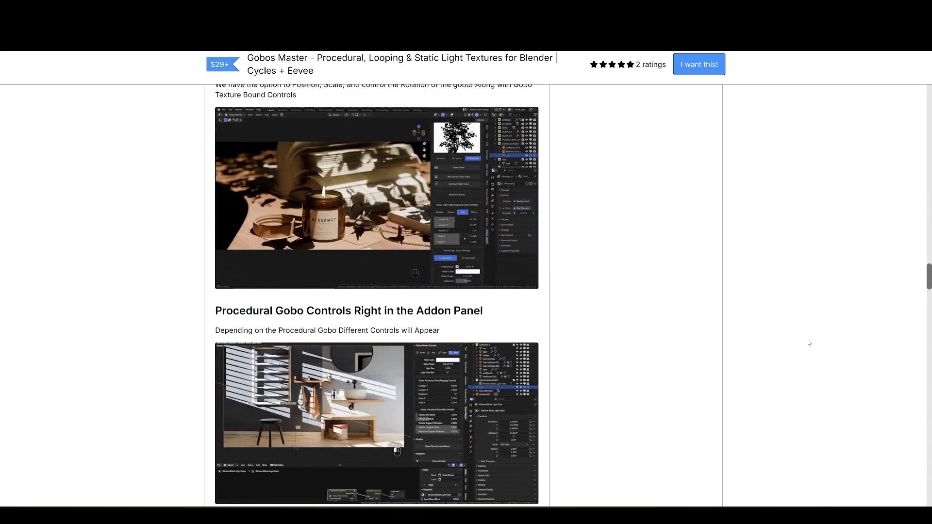
scroll(down, 3)
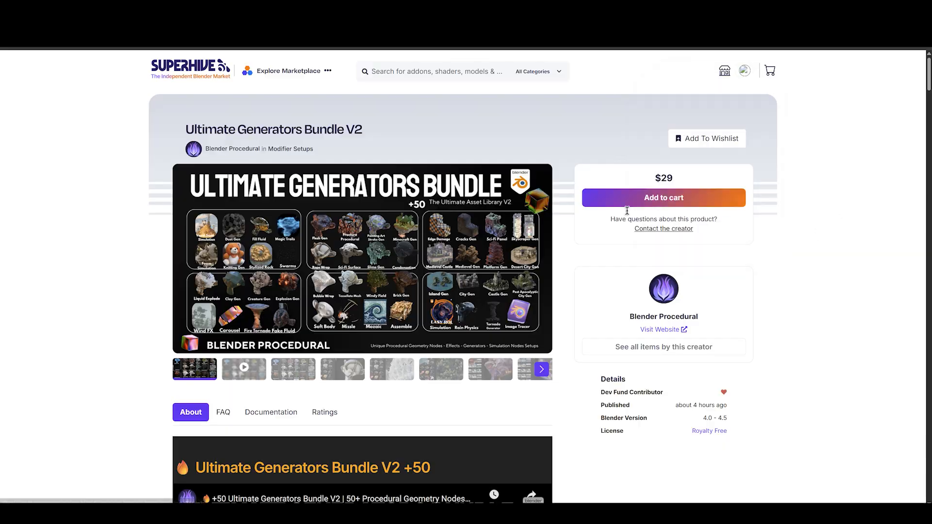
scroll(down, 3)
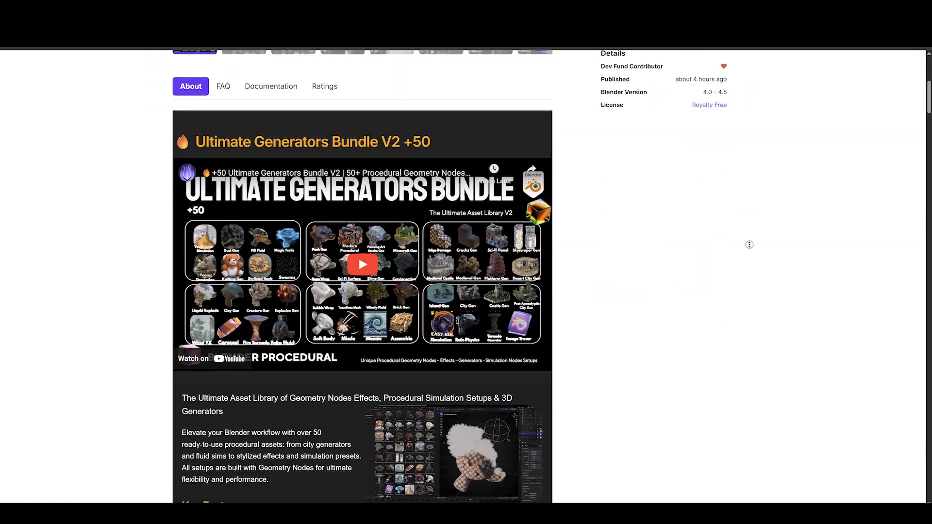
scroll(down, 3)
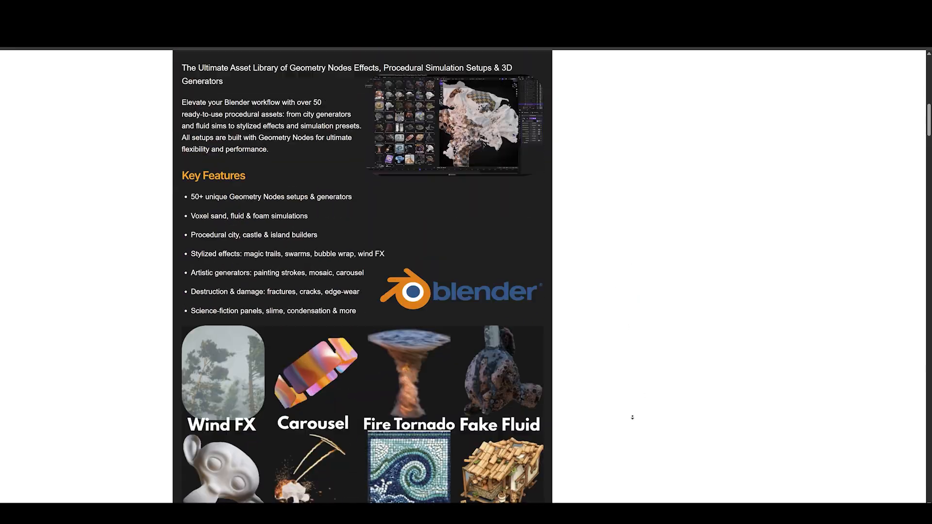
scroll(down, 3)
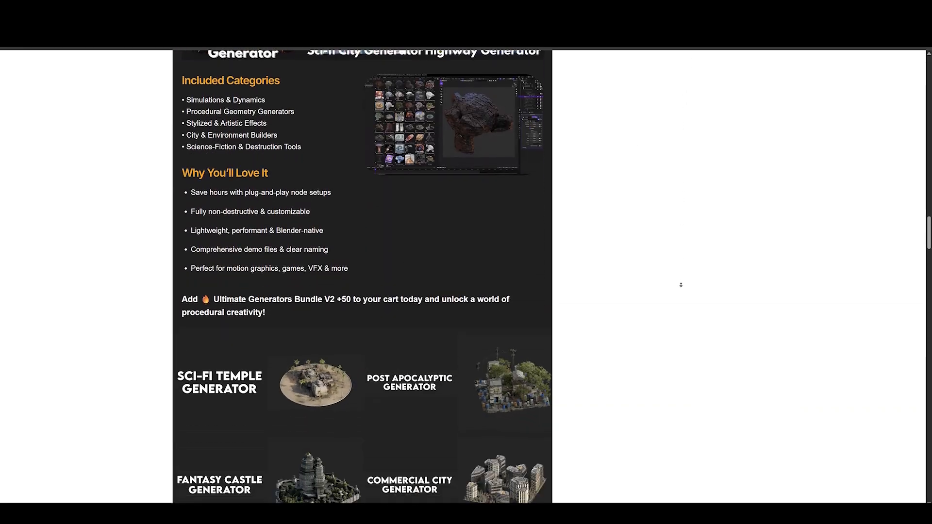
scroll(up, 3)
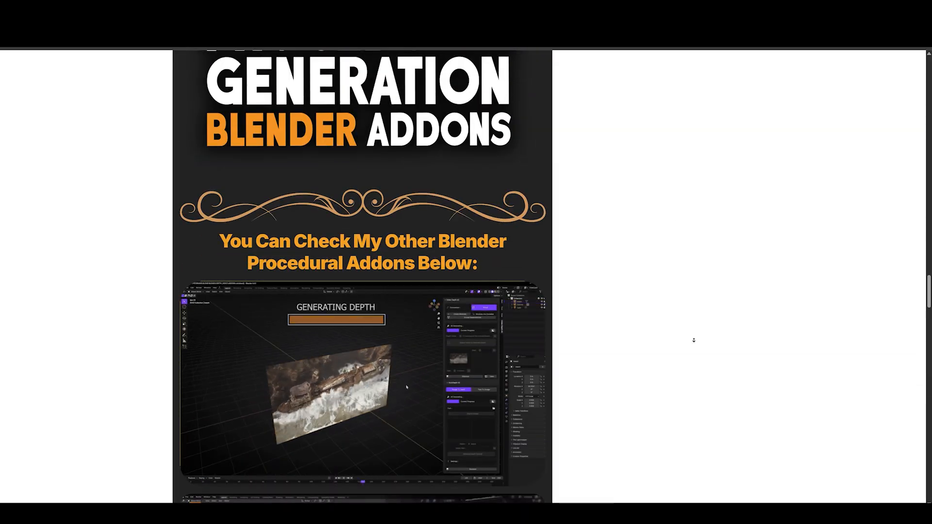
scroll(down, 3)
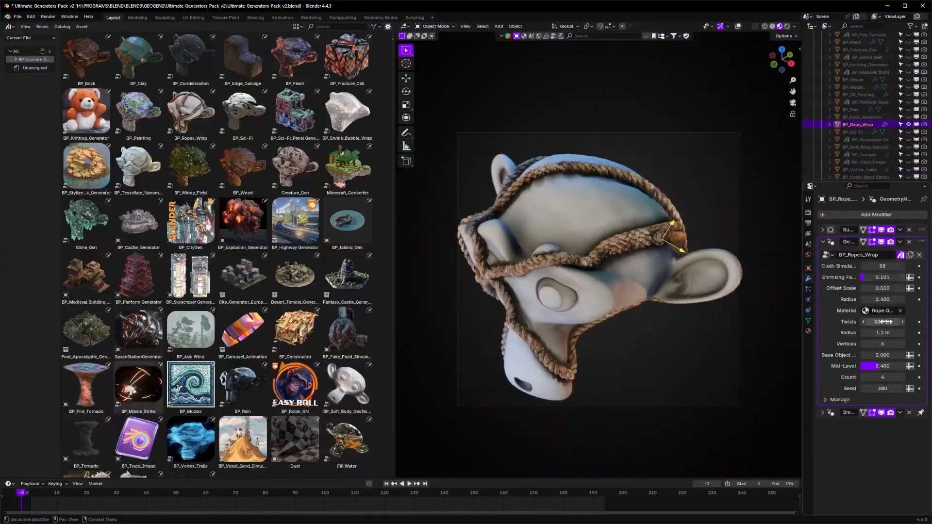
click(869, 132)
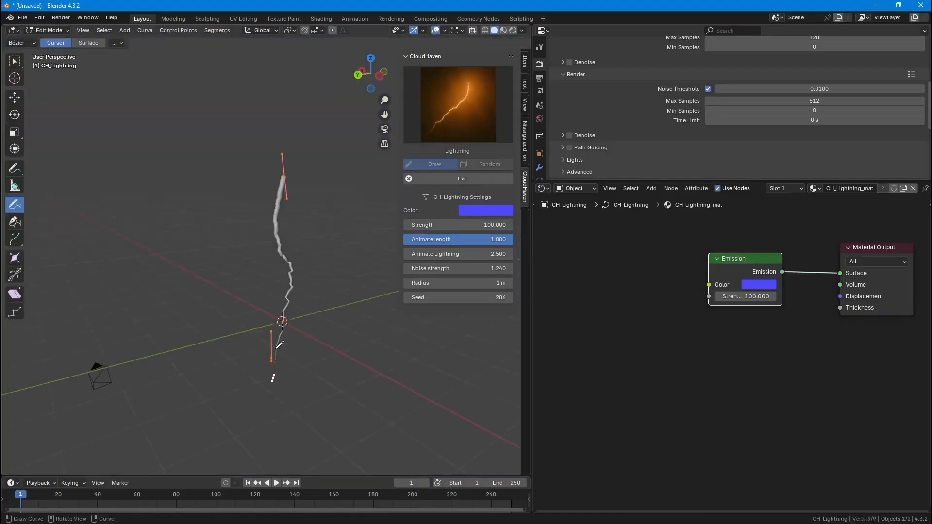
click(489, 164)
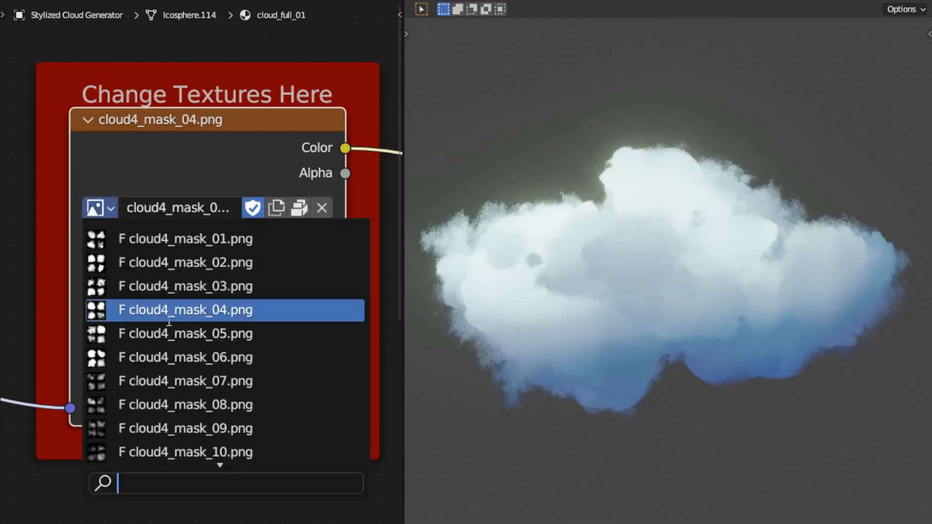
click(184, 452)
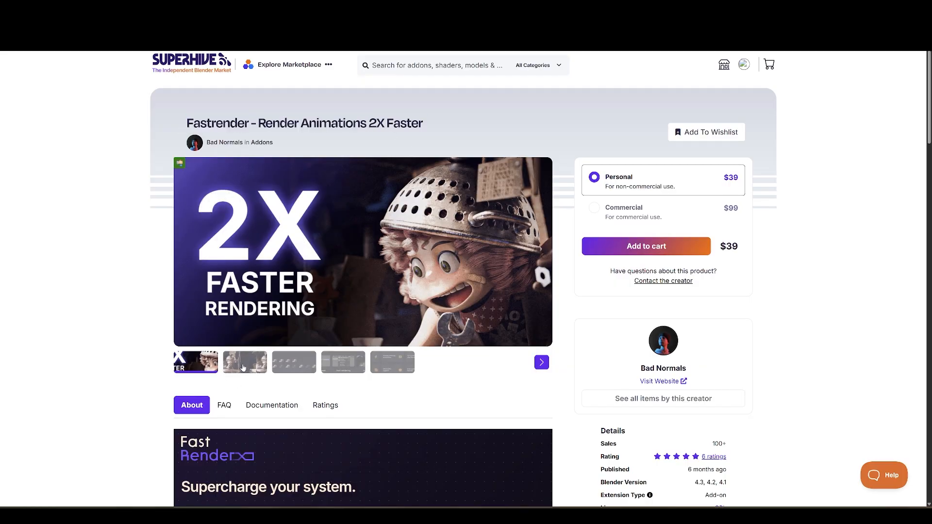
Scroll the Fastrender page and open the creator's profile via See all items by this creator
scroll(down, 3)
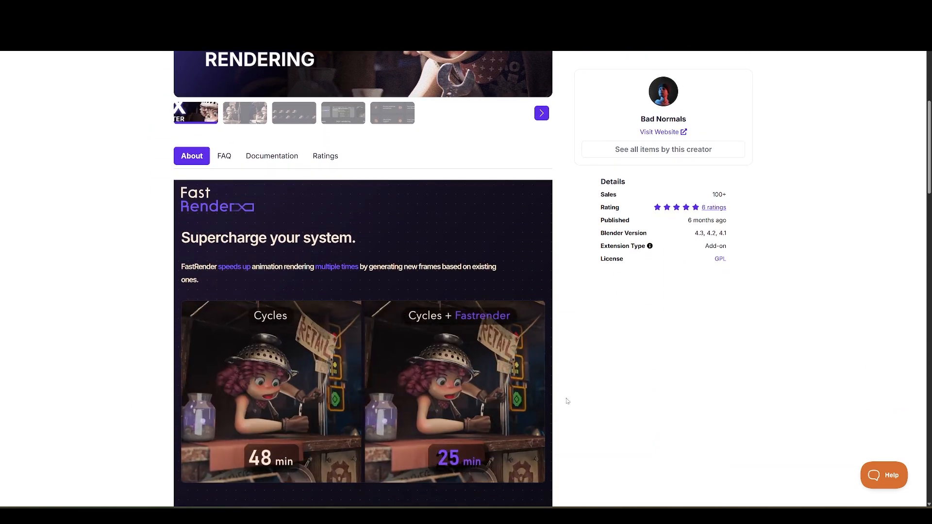
scroll(down, 3)
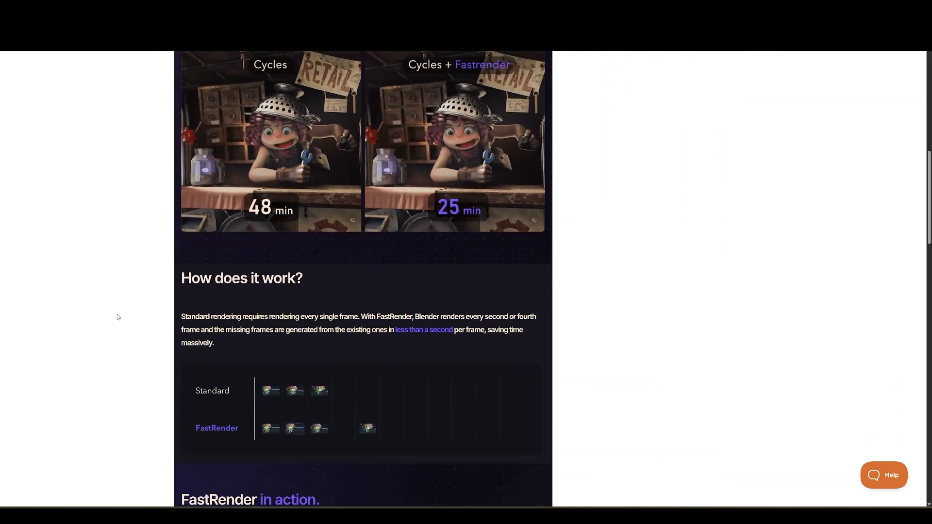
scroll(down, 3)
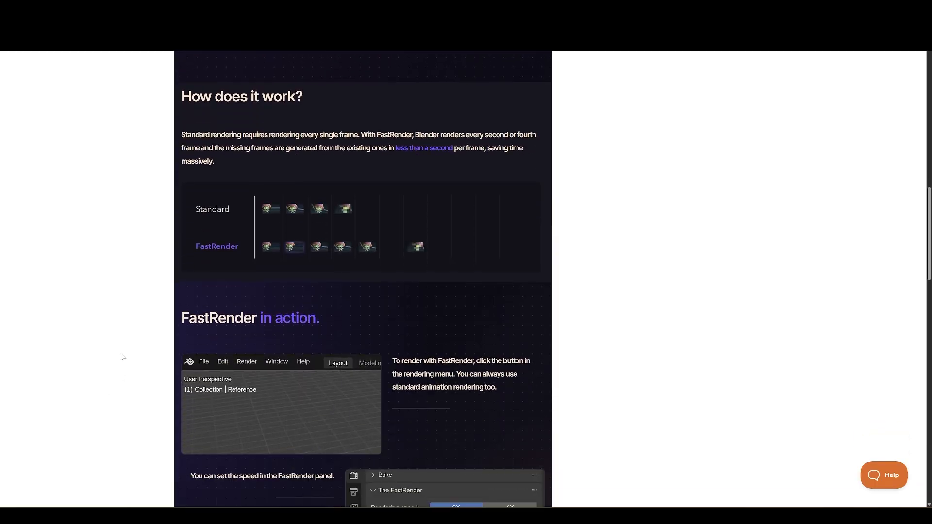
click(246, 361)
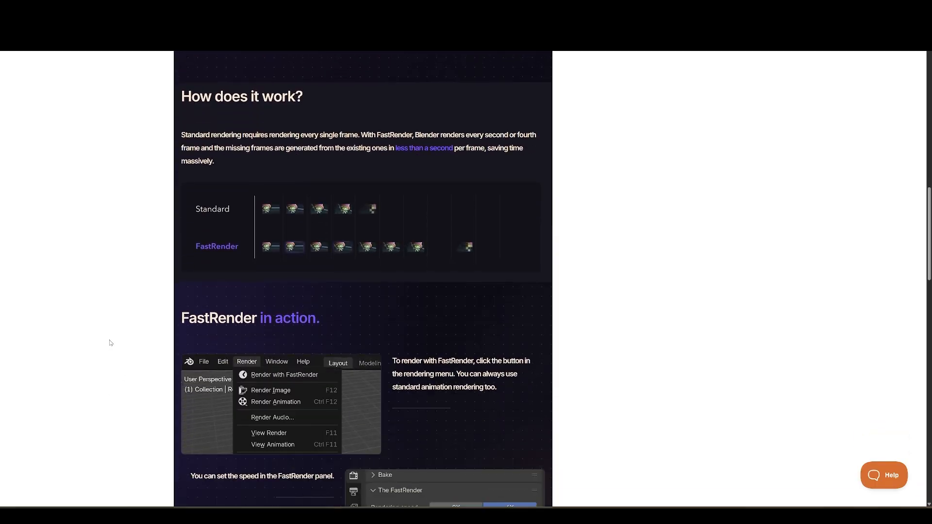
scroll(down, 3)
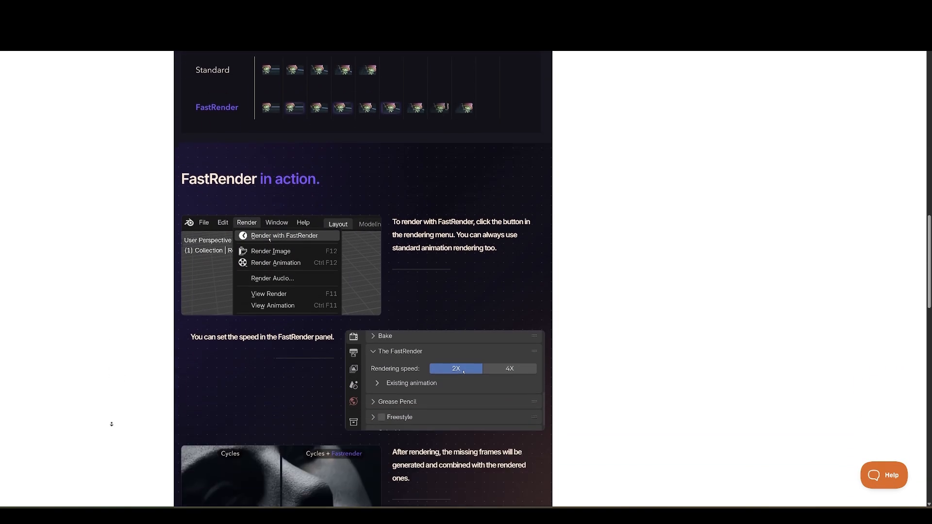
scroll(down, 3)
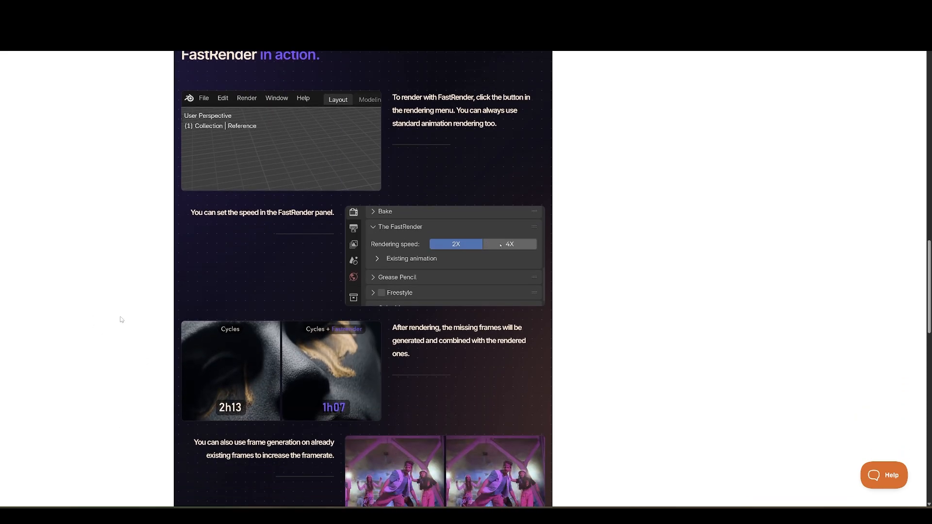
click(246, 98)
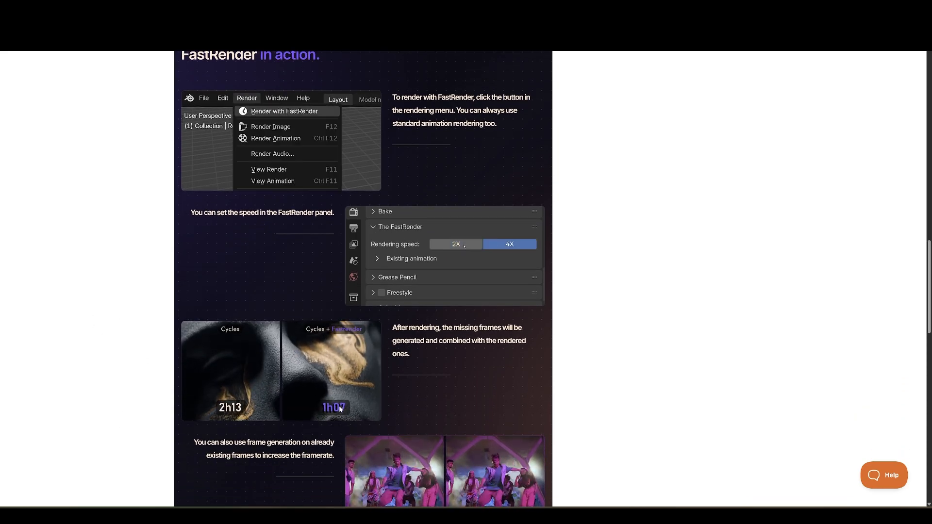
Browse the creator's storefront listing up and down through its products
scroll(down, 3)
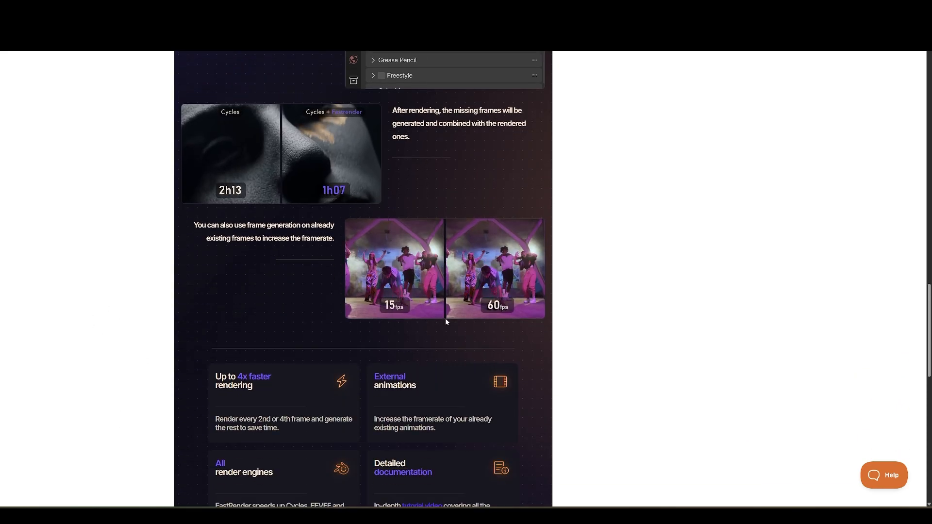
scroll(down, 3)
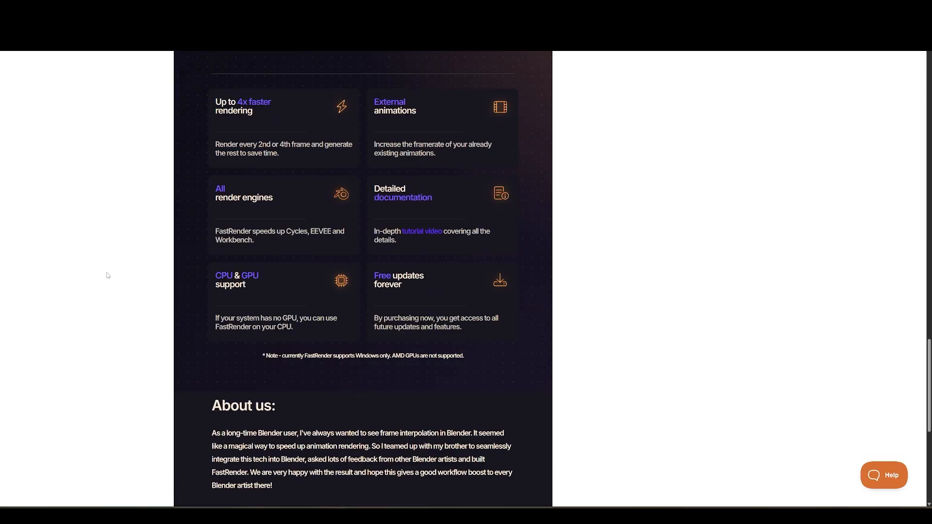
scroll(up, 3)
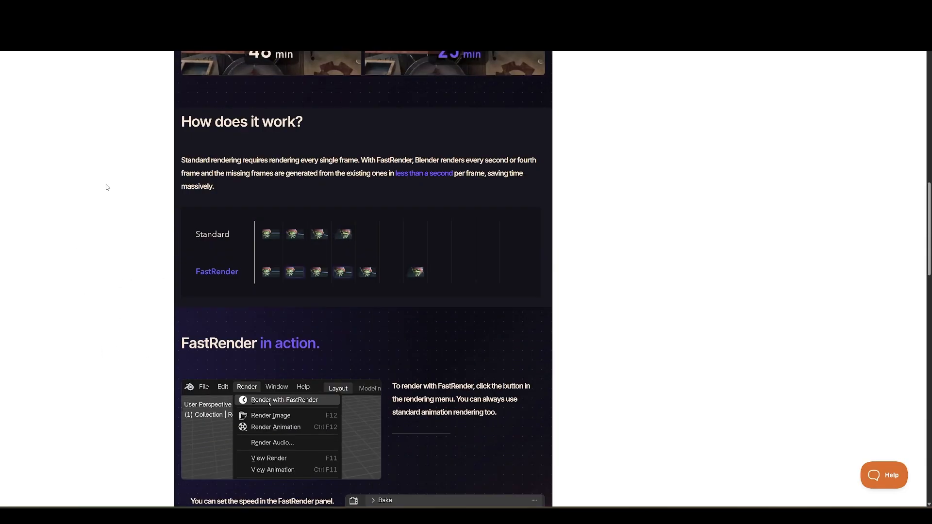
scroll(down, 3)
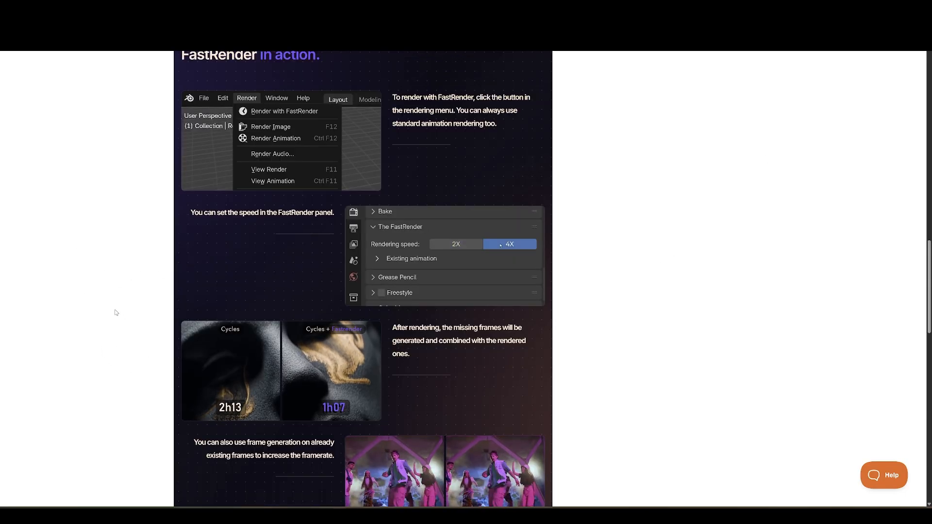
scroll(down, 3)
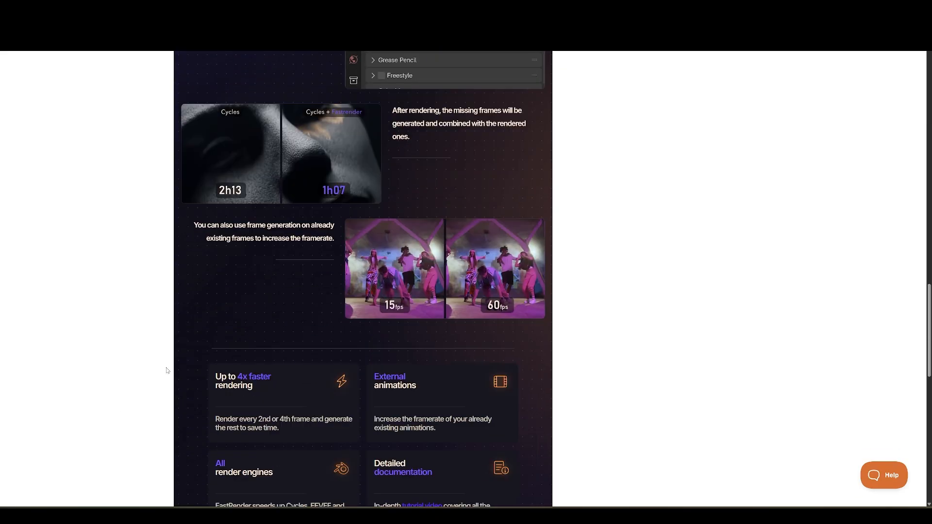
scroll(down, 3)
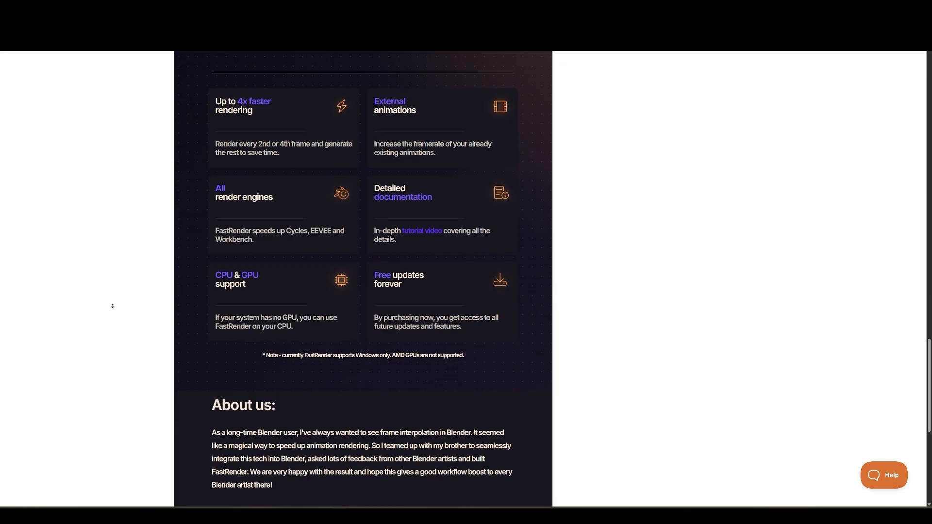
scroll(up, 3)
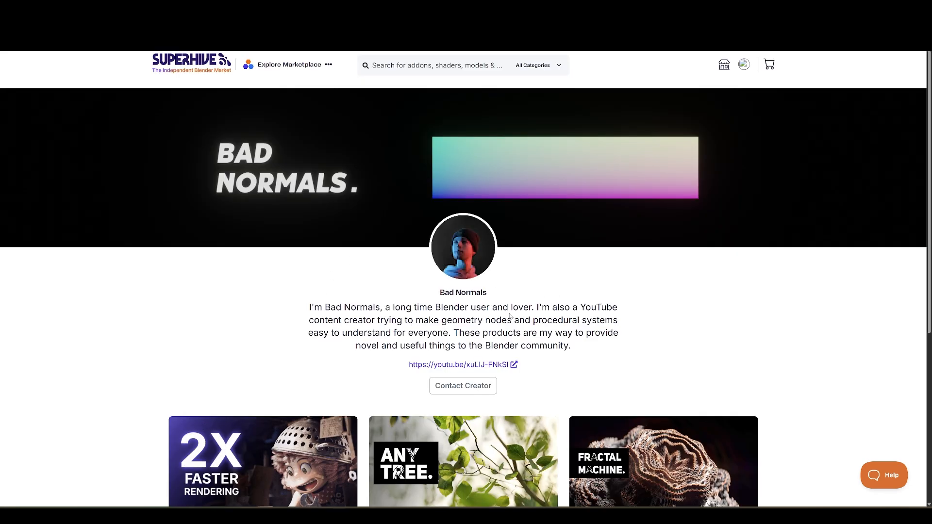
scroll(down, 3)
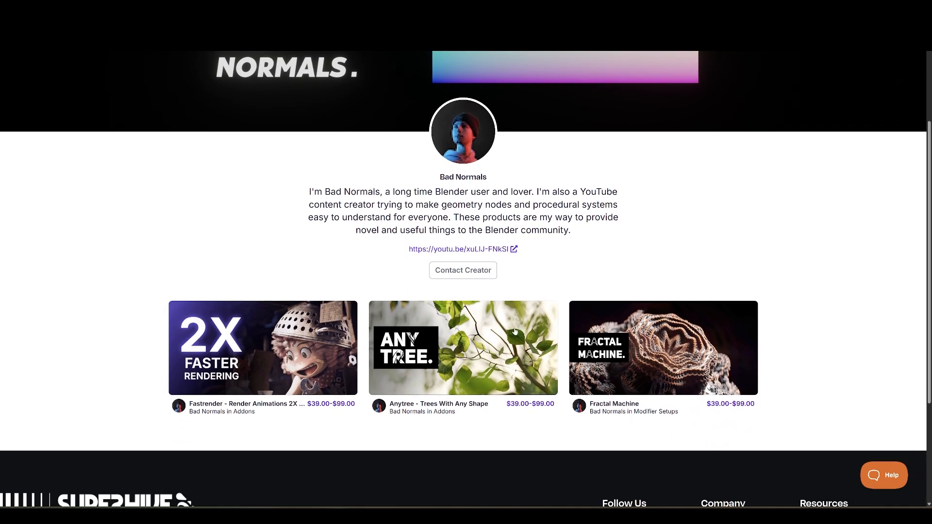
scroll(down, 3)
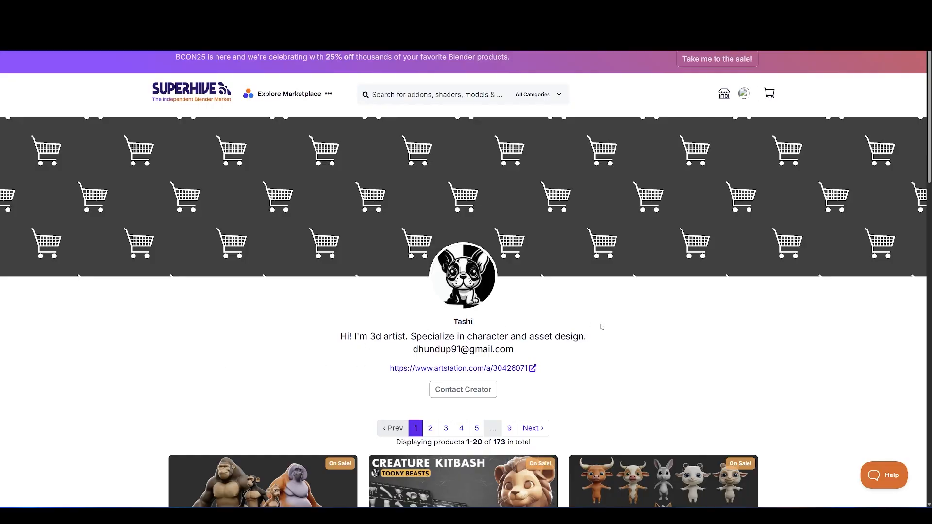
Scroll the creator's model listings and move to the next page of products
scroll(down, 3)
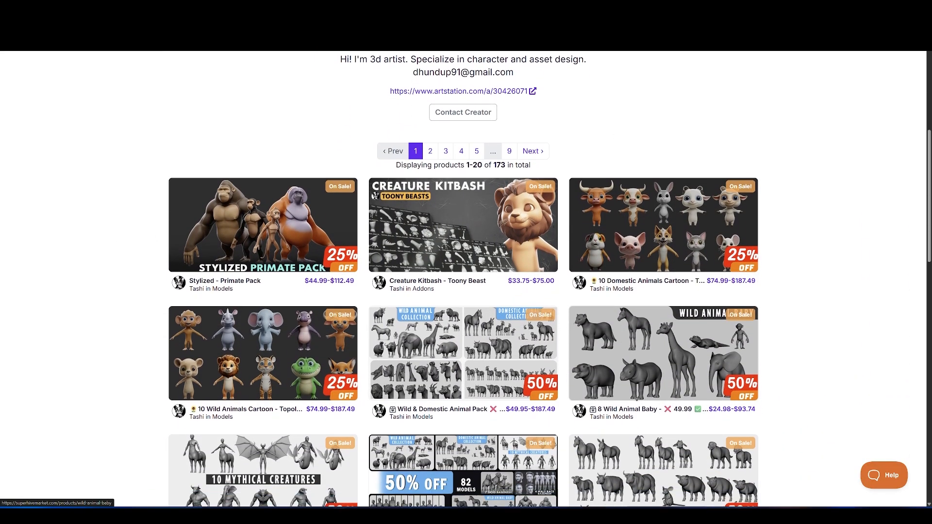
scroll(down, 3)
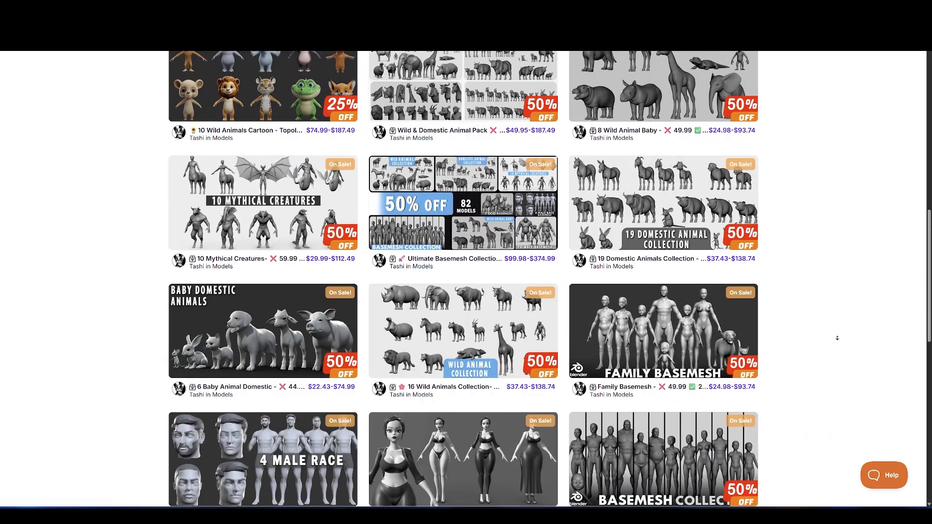
scroll(down, 3)
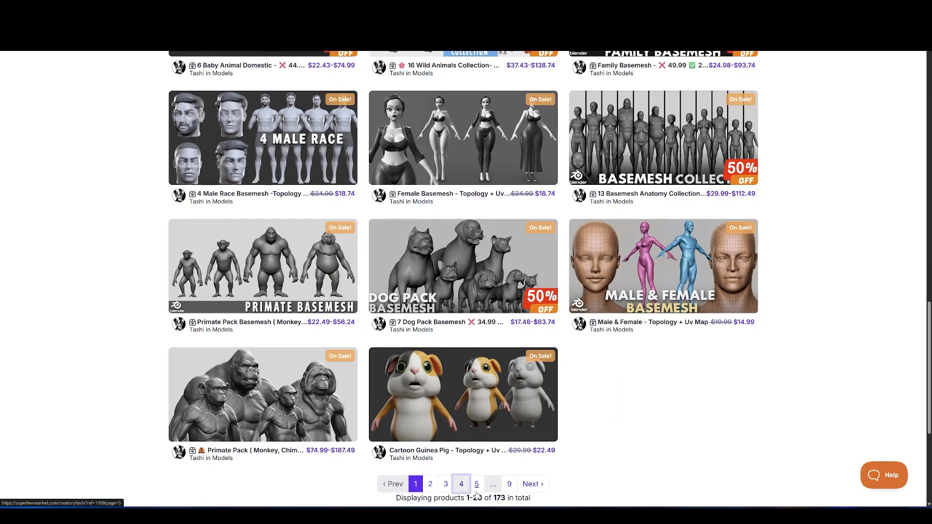
click(461, 483)
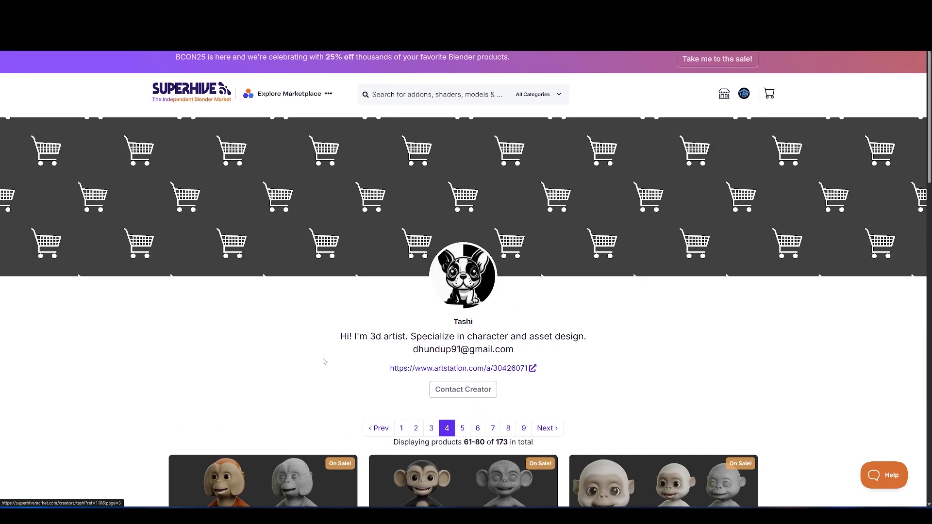
scroll(down, 3)
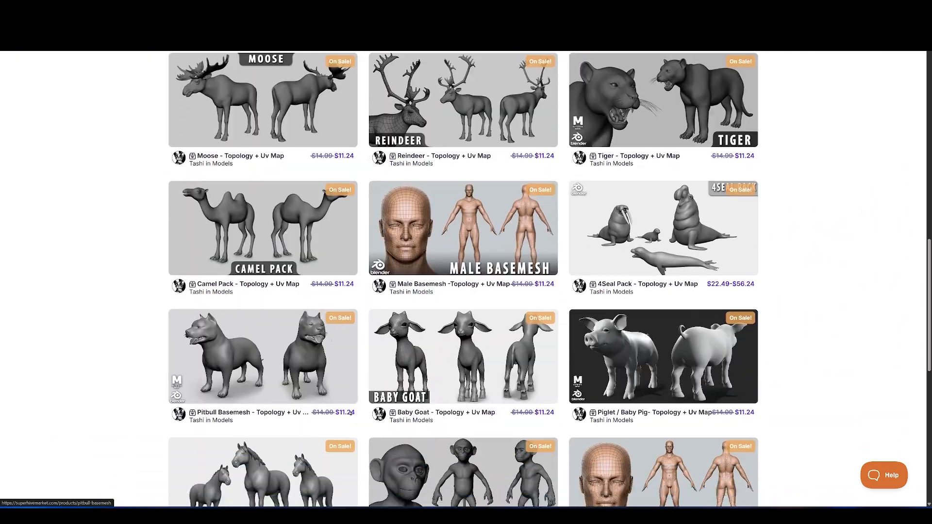
Open the Stylized - Primate Pack product page and read down its description
click(462, 473)
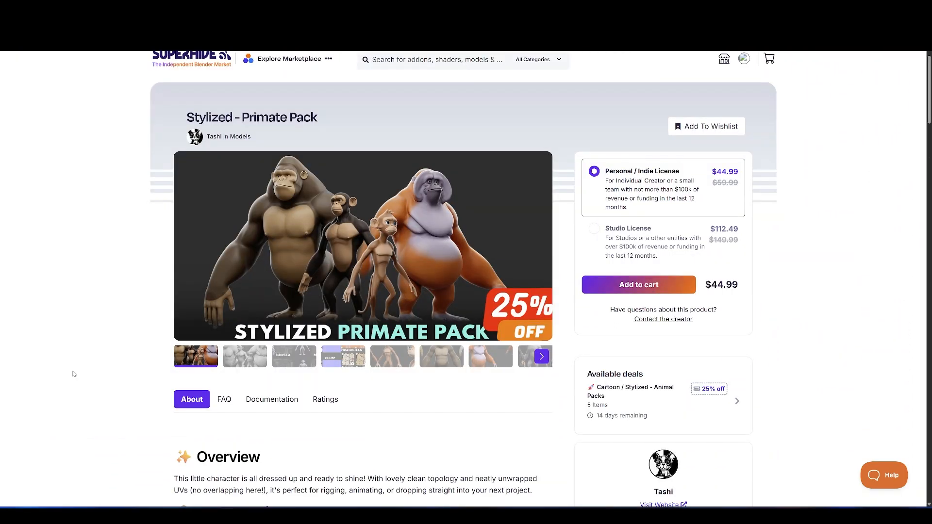
scroll(down, 3)
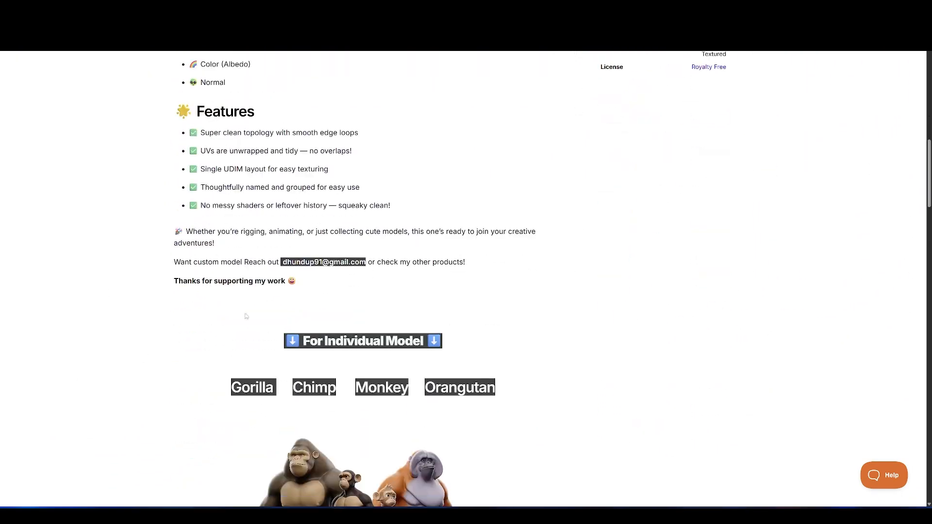
scroll(down, 3)
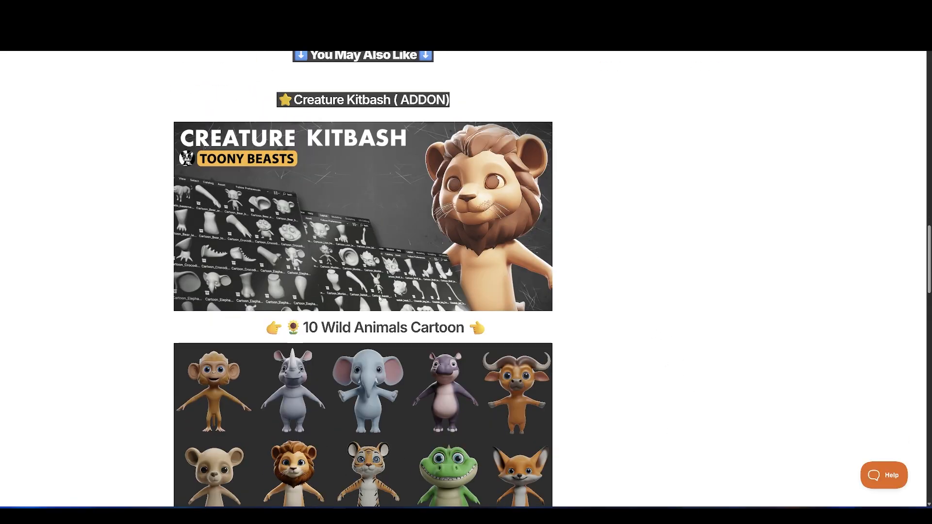
scroll(down, 3)
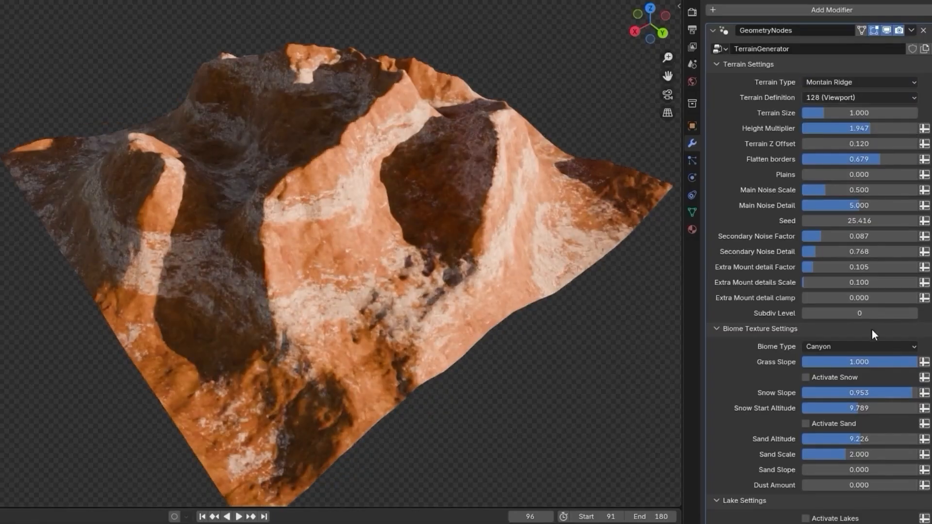
Switch the TerrainGenerator's Biome Type from Canyon to Grass and Rocks
click(857, 347)
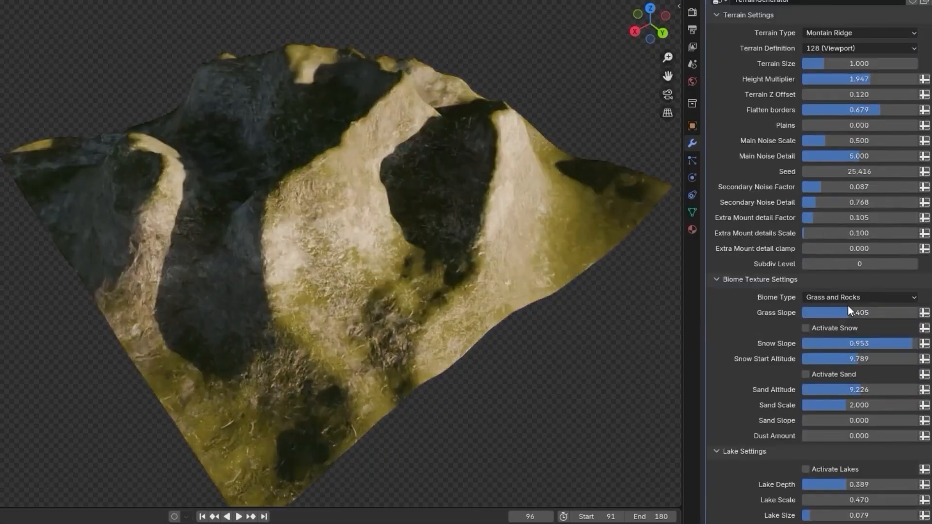
click(806, 328)
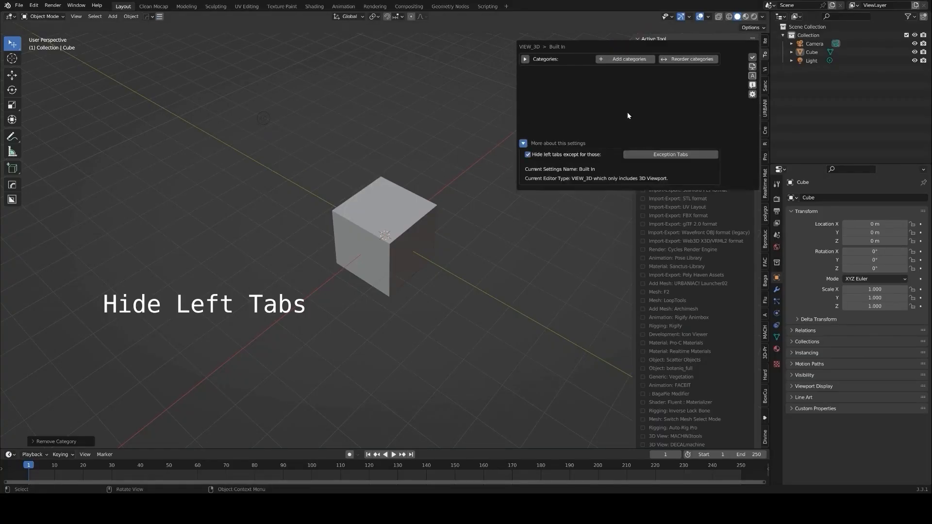
Add sidebar tab categories Rig, Env and Test, then fill Rig with add-on tabs
click(629, 60)
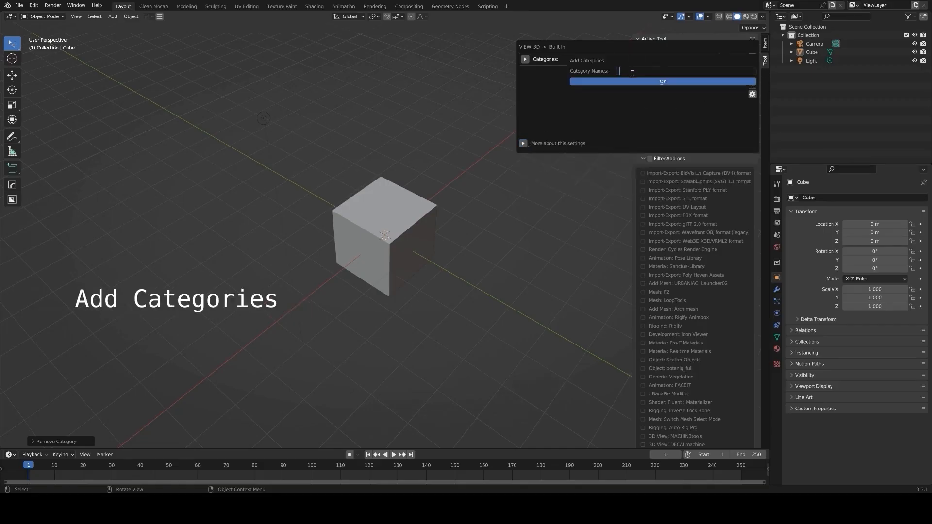
click(663, 82)
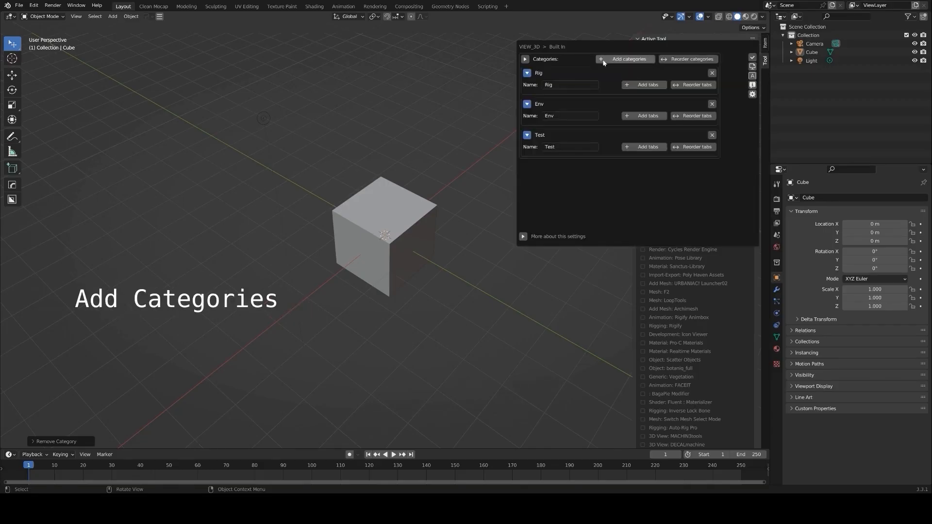
click(643, 84)
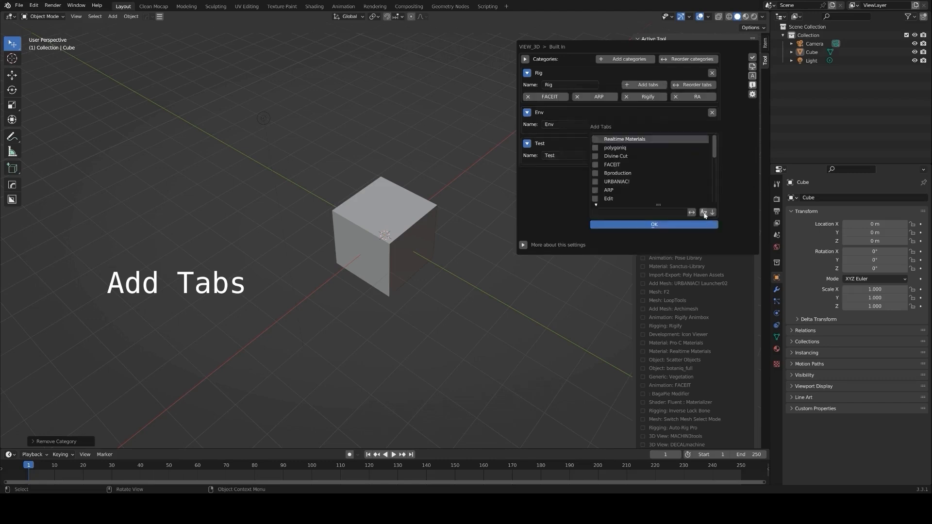
Assign add-on tabs to the Env and Test categories
click(704, 212)
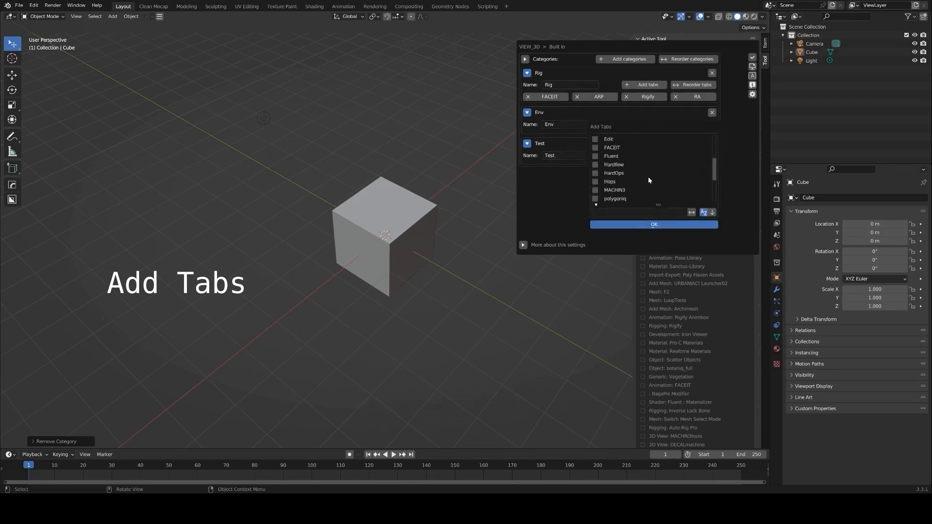
click(654, 224)
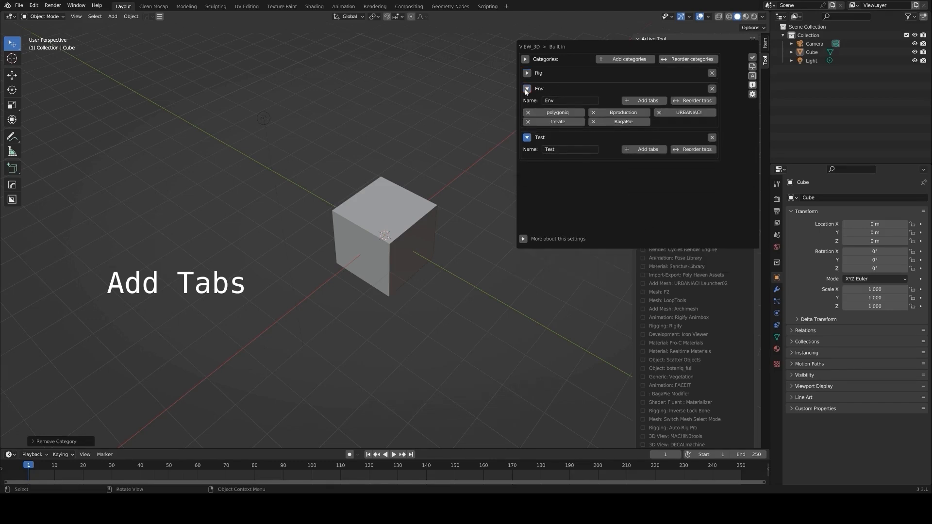
click(645, 149)
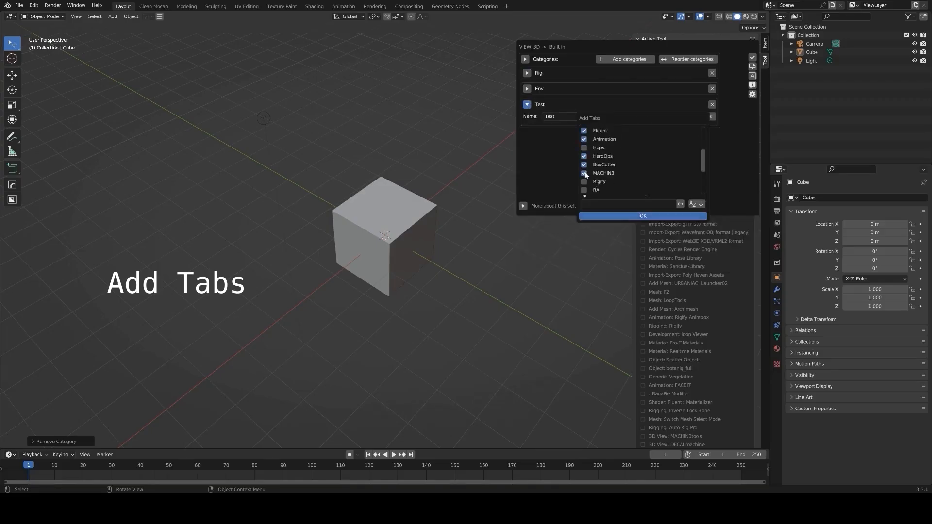
click(642, 216)
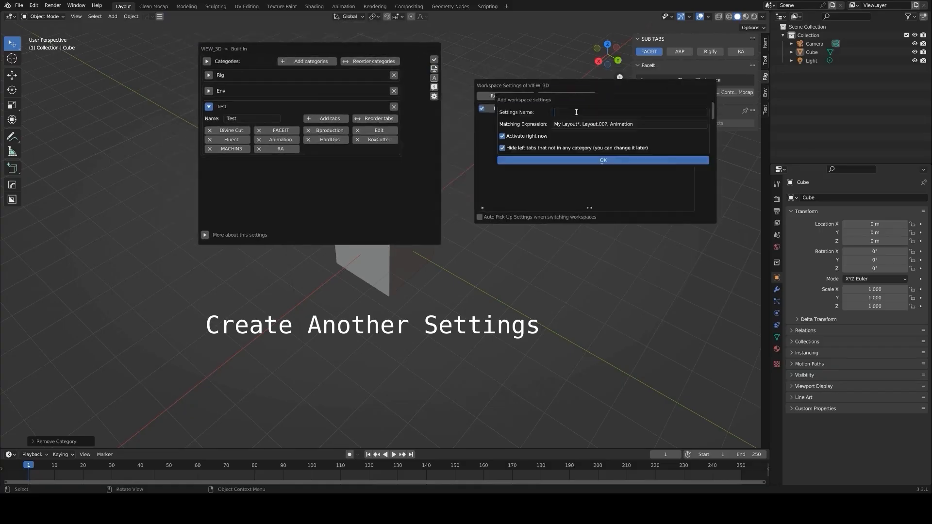
Create a second profile named For Test with categories Test, Mat and Cat Name
text(For Test)
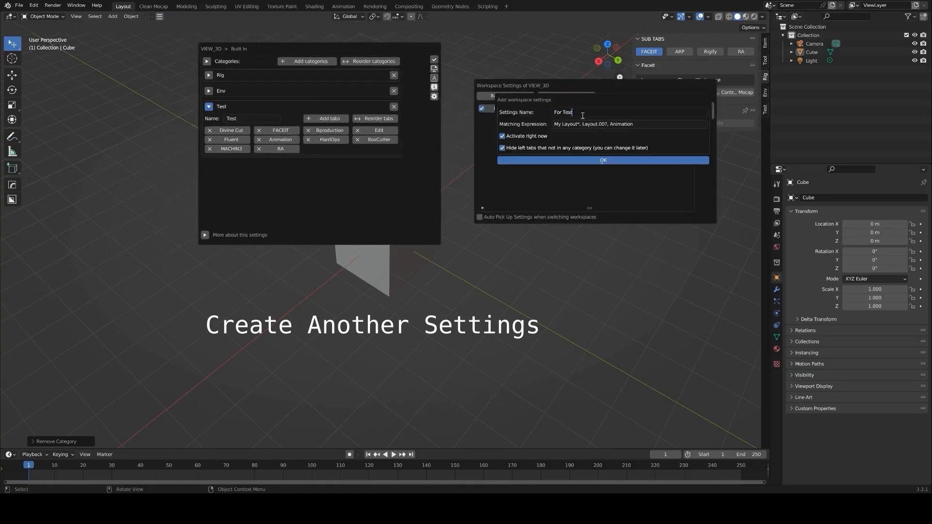
click(602, 161)
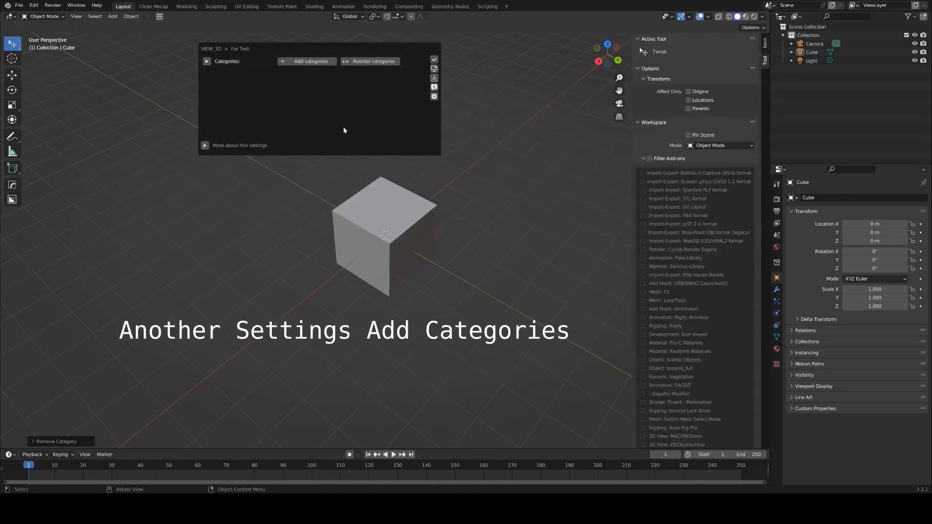
click(307, 61)
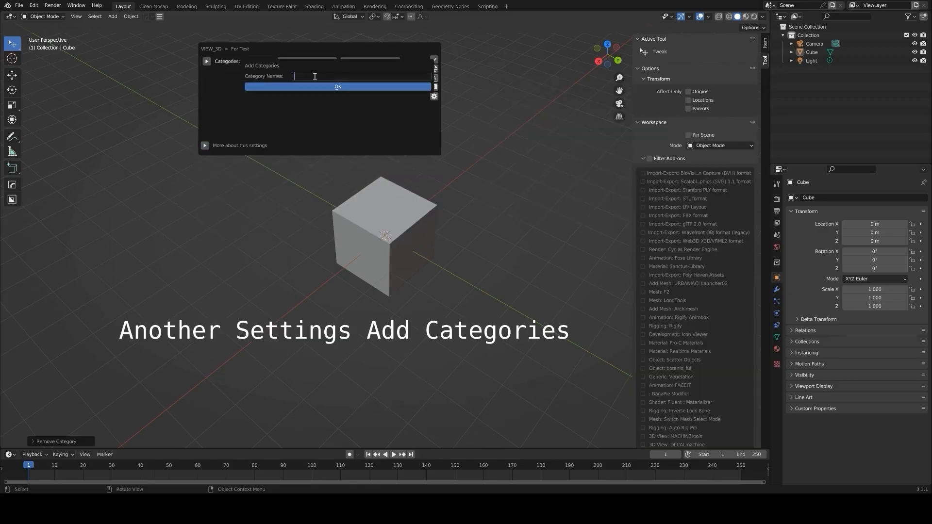
text(Test, Mat, C)
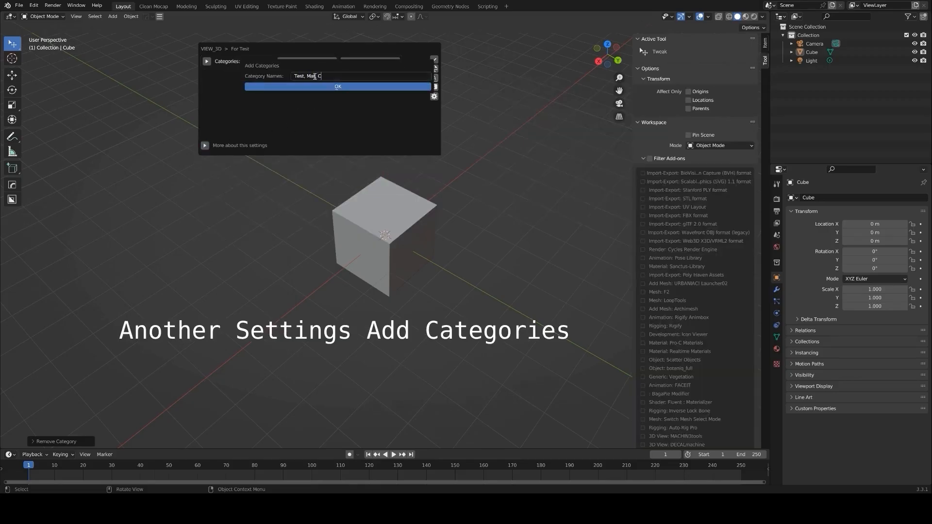
click(338, 87)
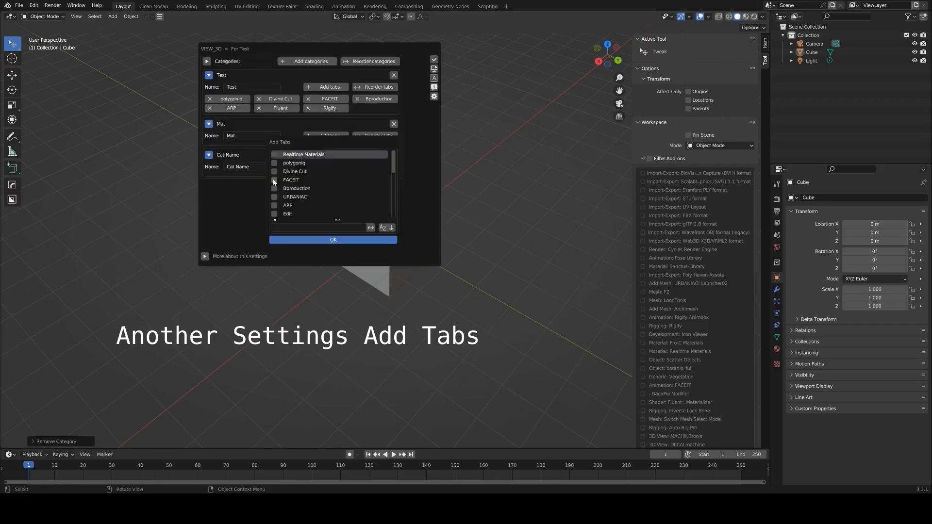
Fill the Mat and Cat Name categories with add-on tabs
click(333, 240)
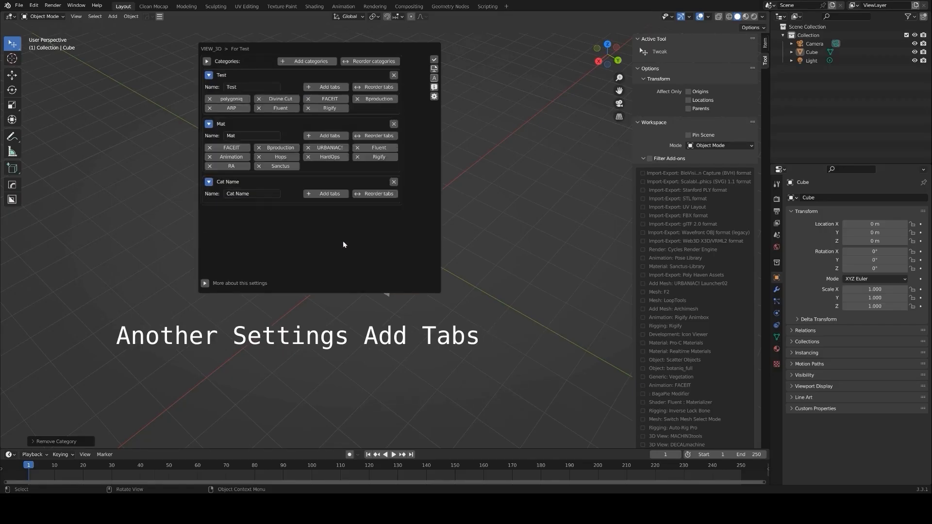
click(329, 193)
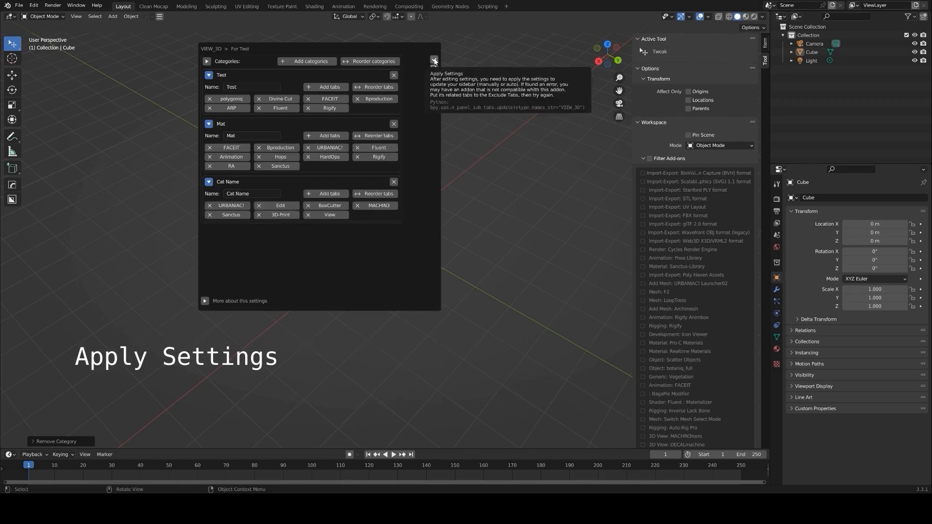
Apply the For Test settings and check the Mat category in the sidebar
click(434, 60)
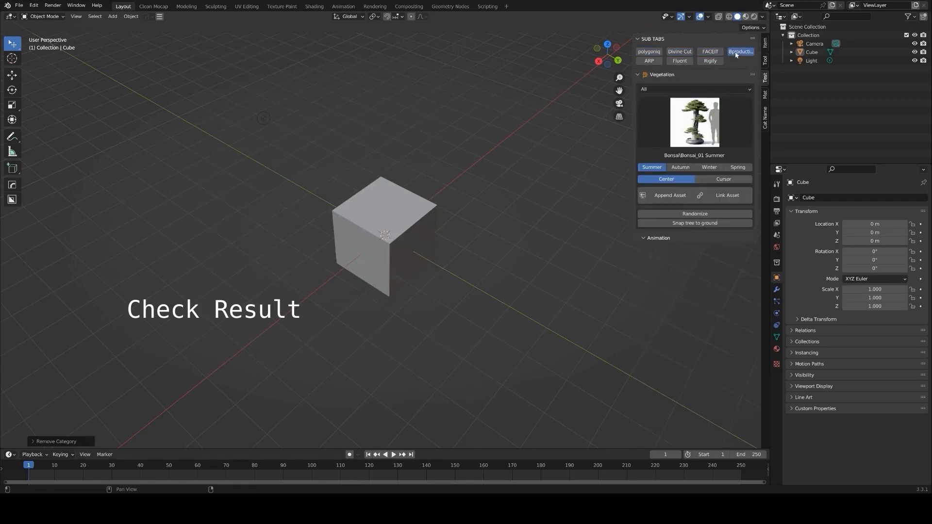
click(740, 52)
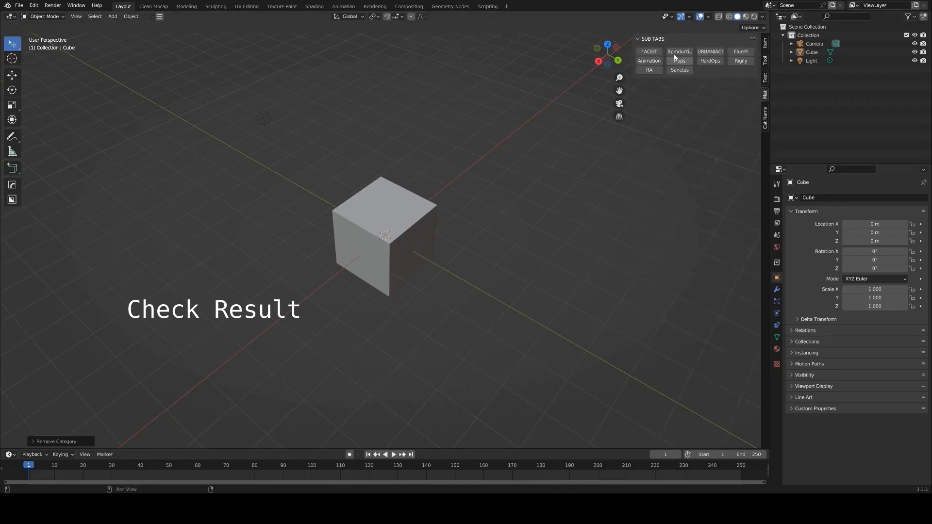
click(638, 38)
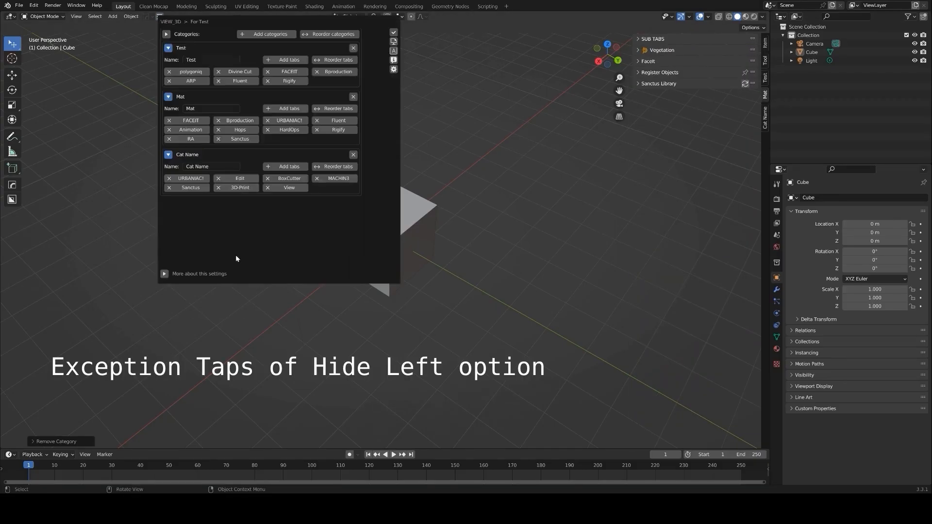
Bring up the Exception Tabs list for hidden left tabs and start adding tabs to it
click(310, 284)
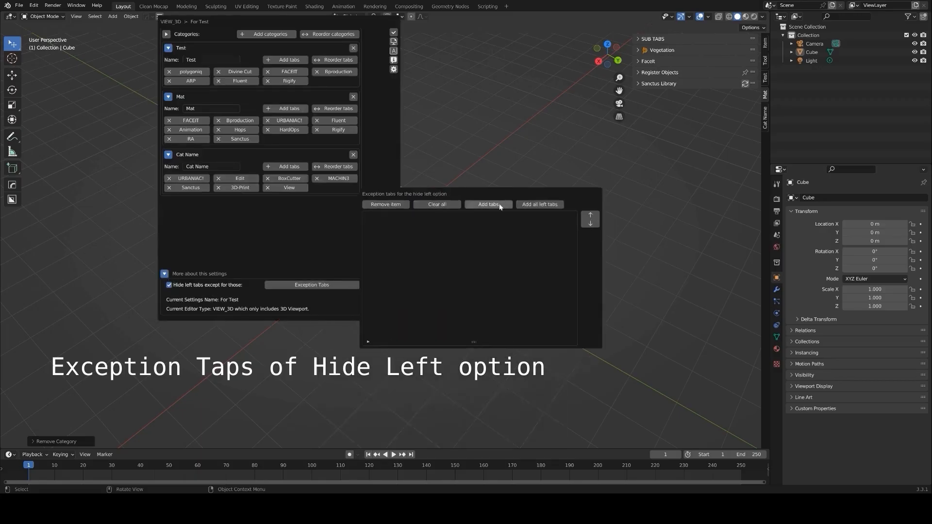
click(488, 204)
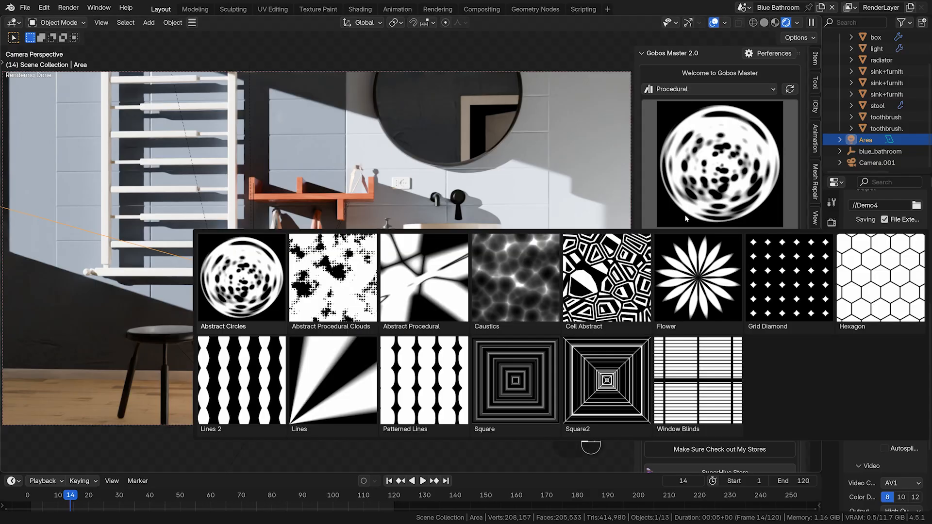
Pick a window gobo, then move through layers 2 and 3 to stack Tree Top foliage gobos
click(697, 382)
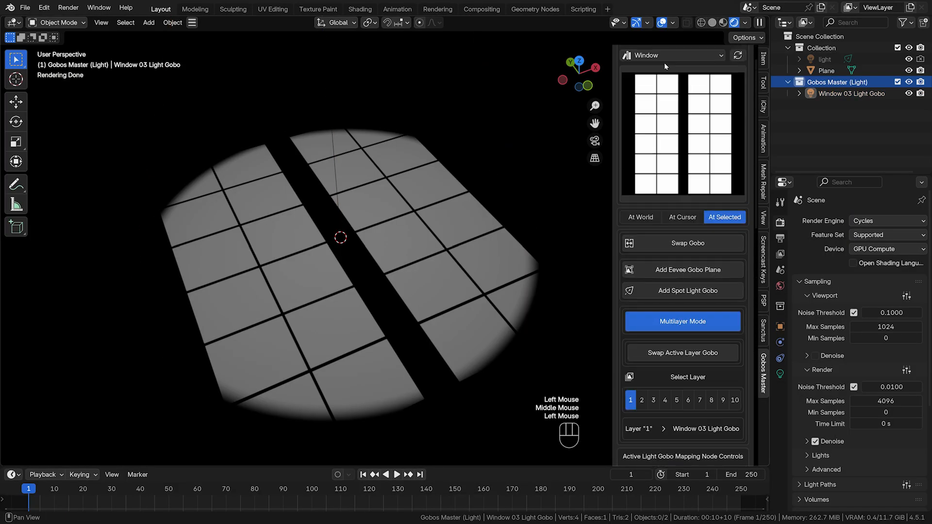
click(642, 182)
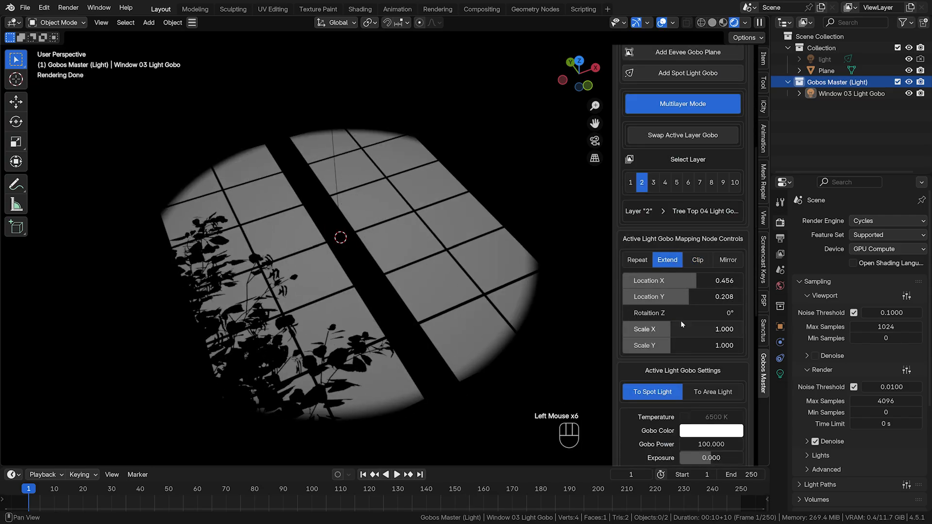
click(652, 182)
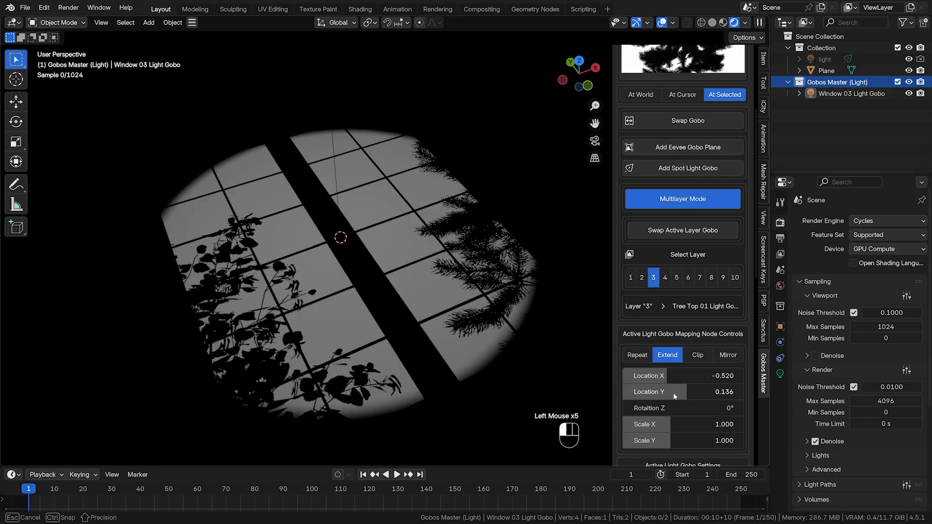